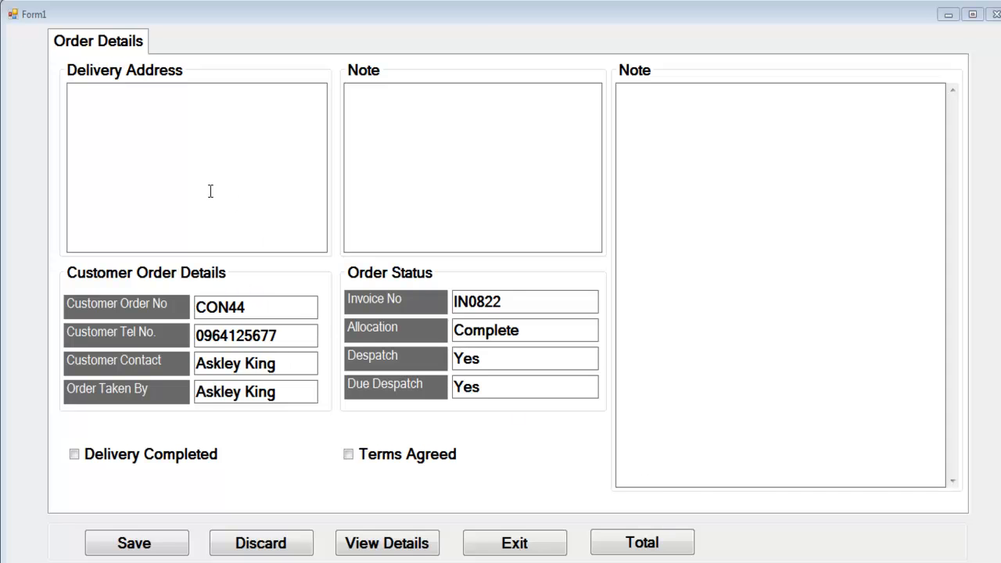
{"action": "left_click", "coordinate": [256, 363]}
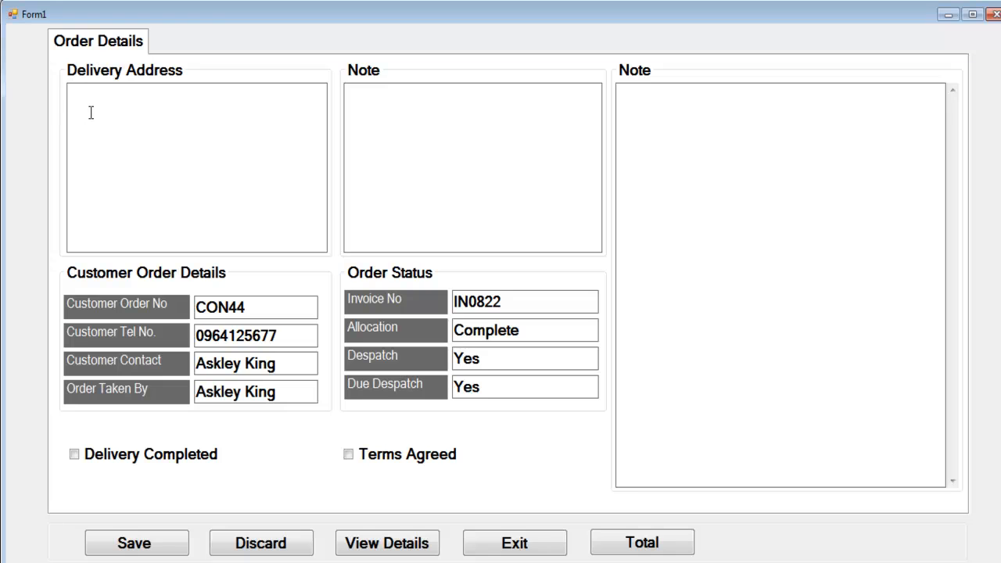
{"action": "type", "text": "89"}
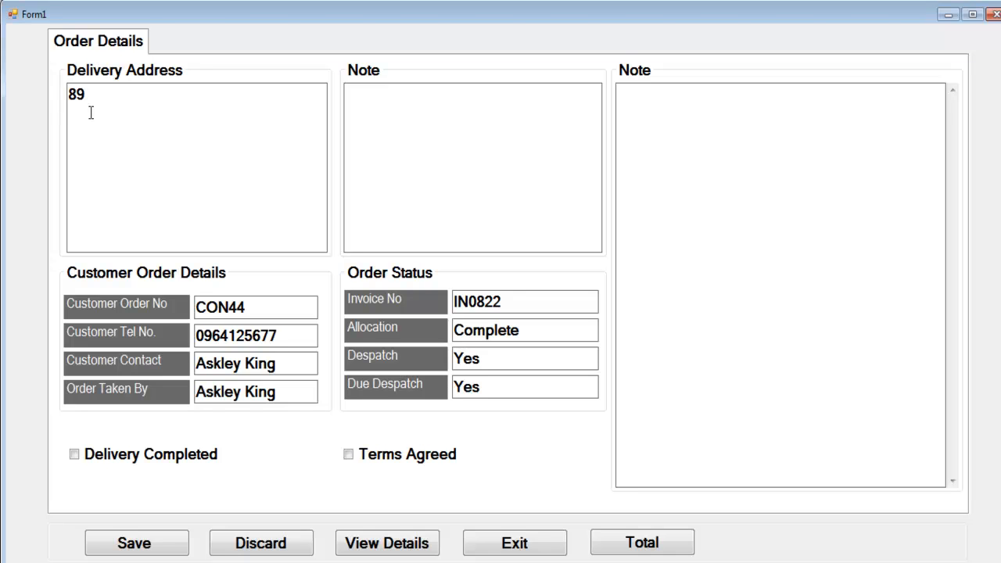
{"action": "type", "text": "Denton Hig"}
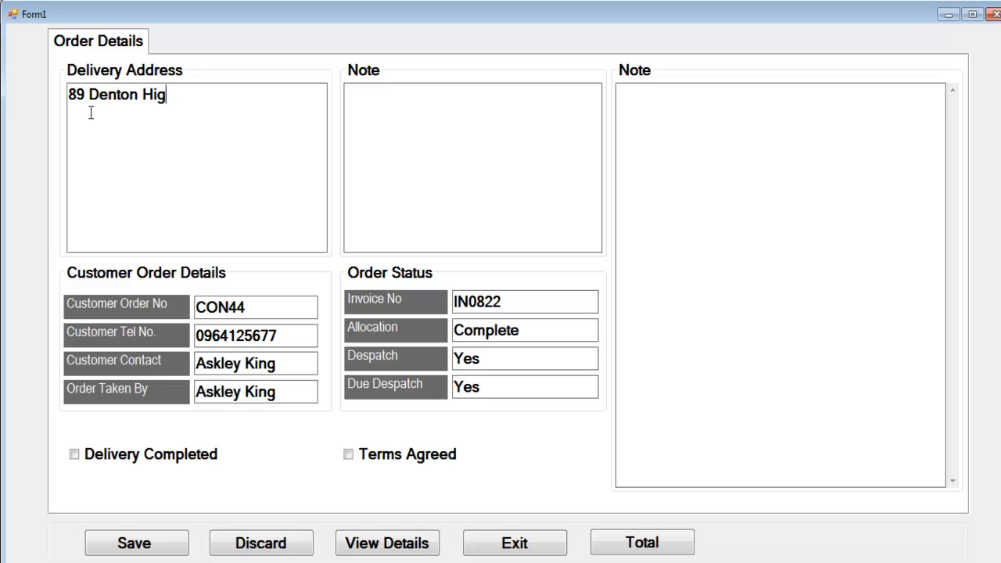
{"action": "type", "text": "h Road"}
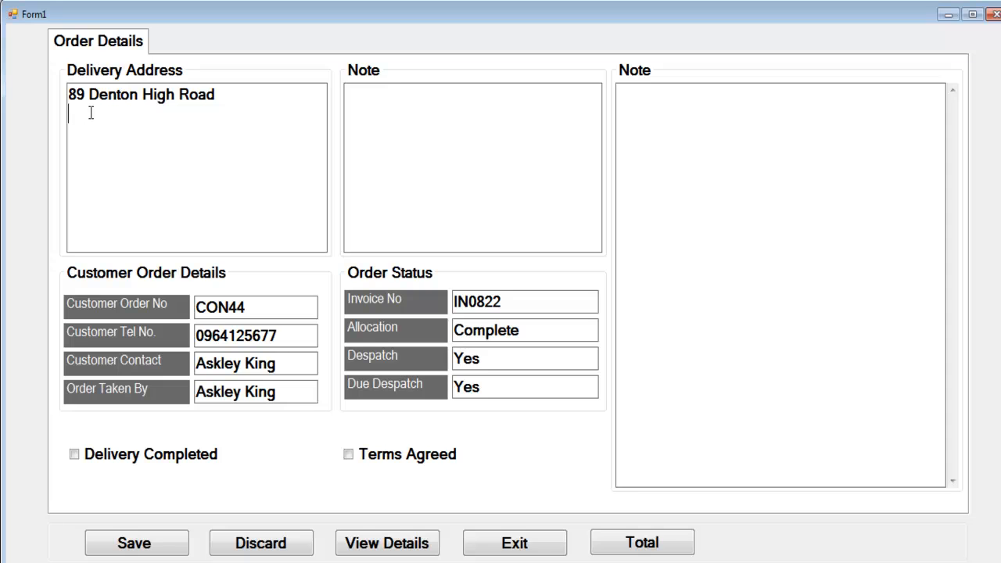
{"action": "type", "text": "Dall"}
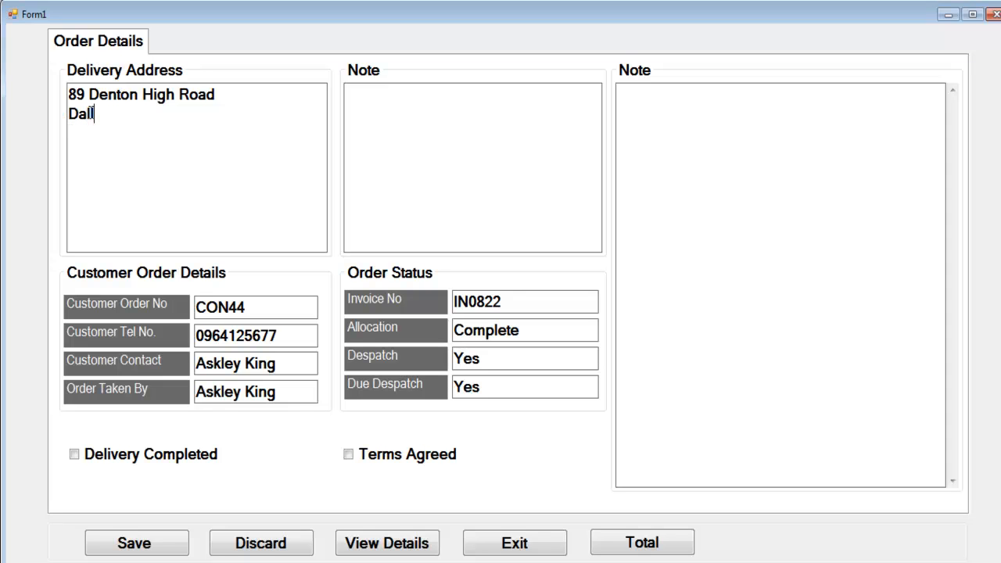
{"action": "type", "text": "las Forth"}
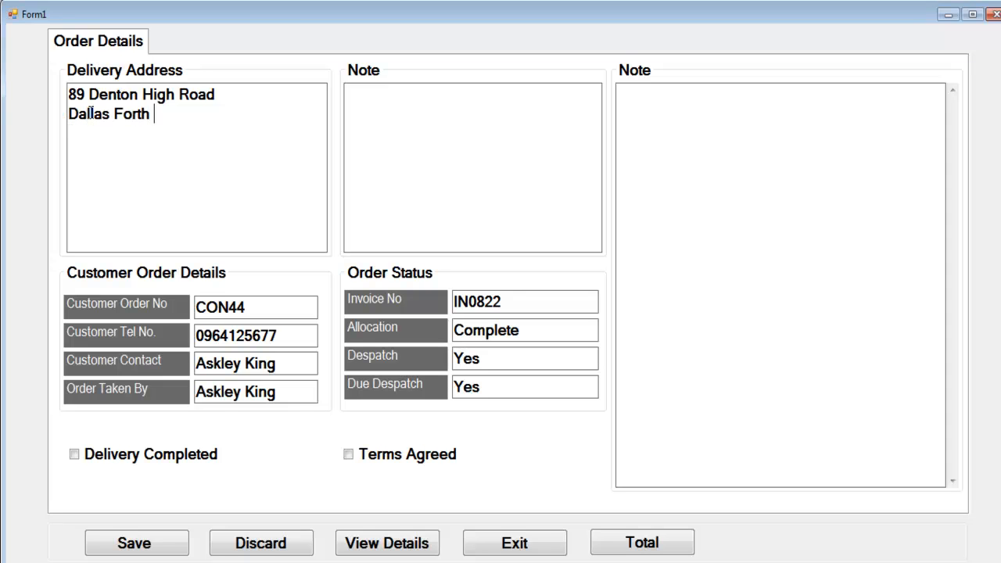
{"action": "type", "text": "Worth"}
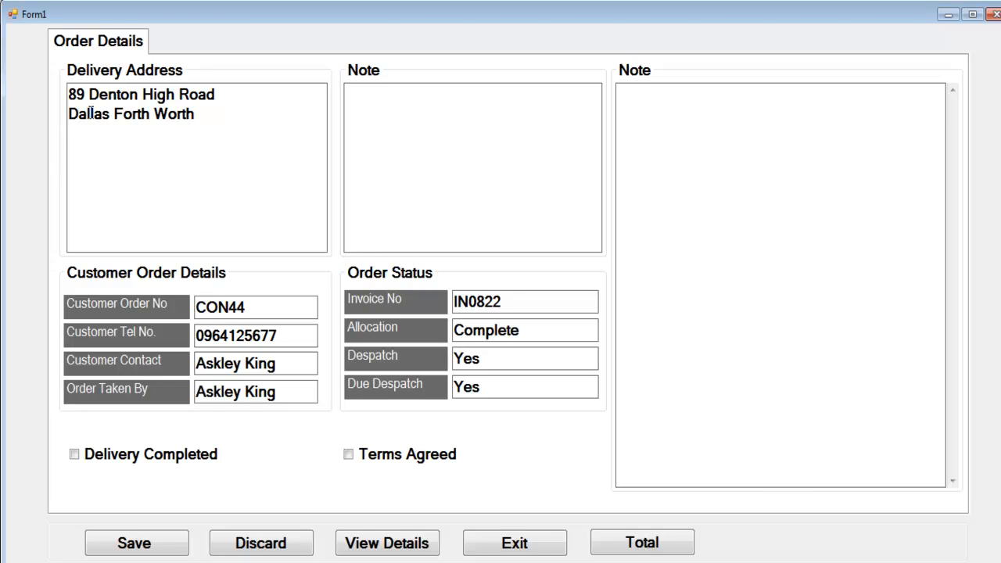
{"action": "type", "text": "Texas"}
{"action": "type", "text": "USA"}
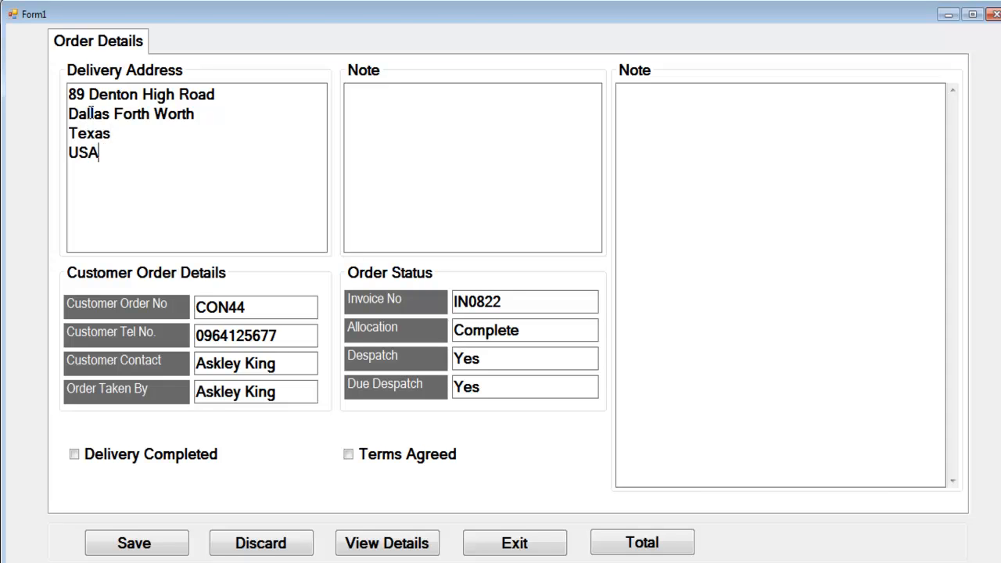
{"action": "mouse_move", "coordinate": [160, 149]}
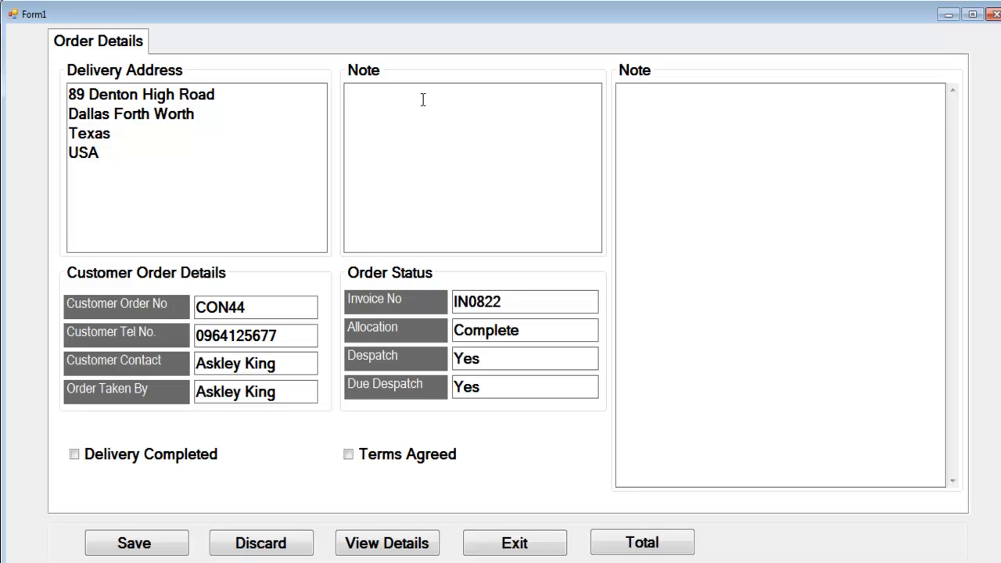
{"action": "type", "text": "C"}
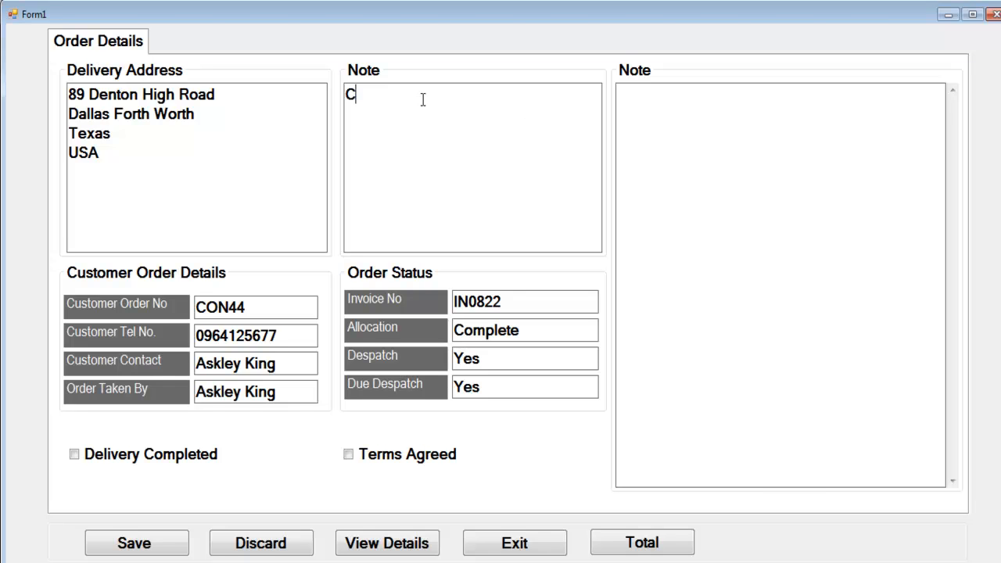
{"action": "type", "text": "ollected by"}
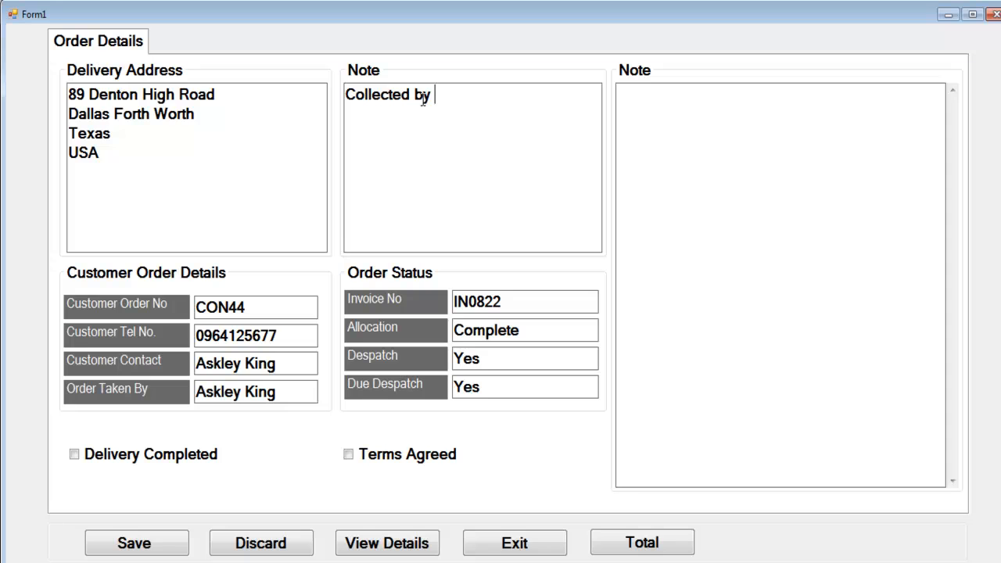
{"action": "type", "text": "Mr As"}
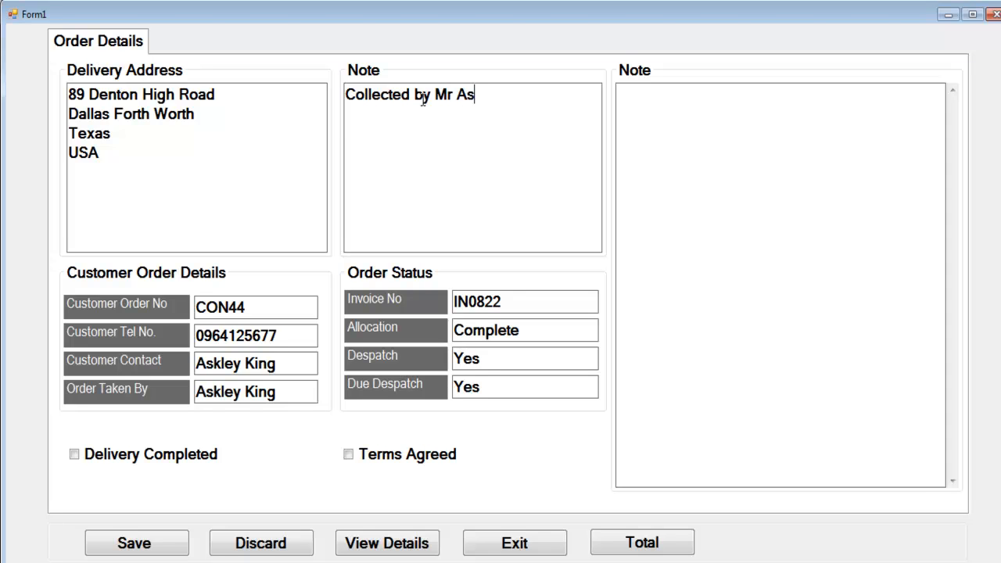
{"action": "type", "text": "kley"}
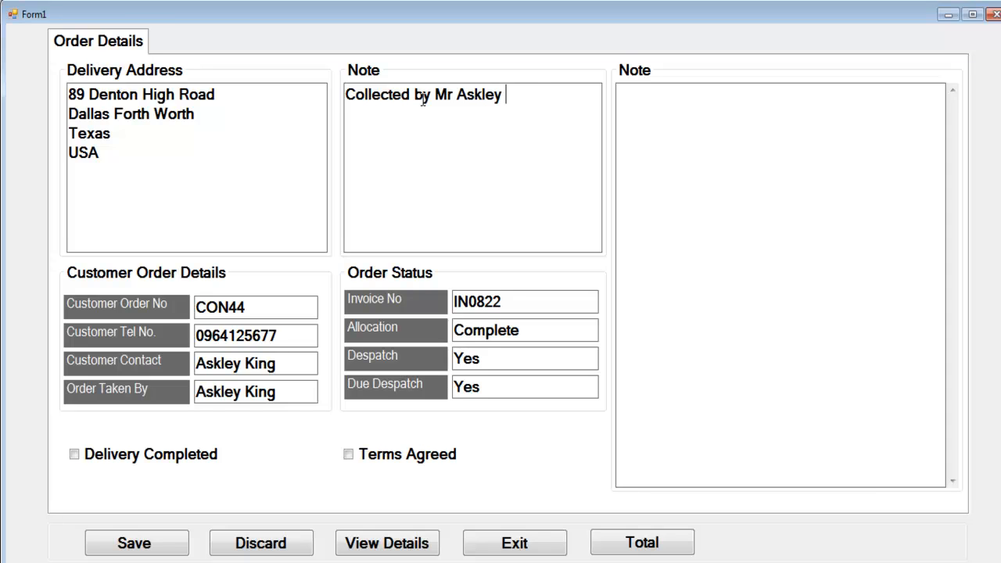
{"action": "type", "text": "King"}
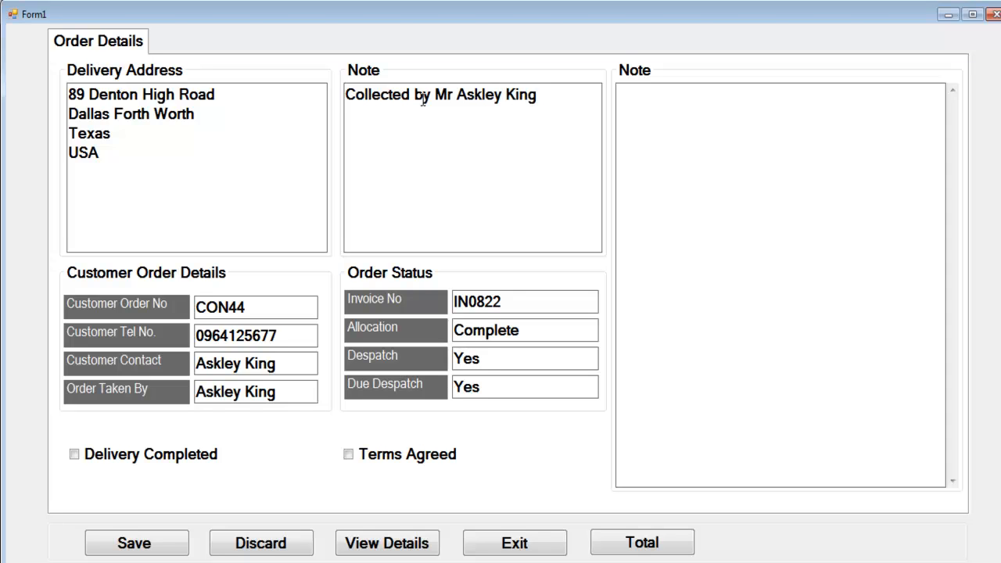
{"action": "mouse_move", "coordinate": [440, 83]}
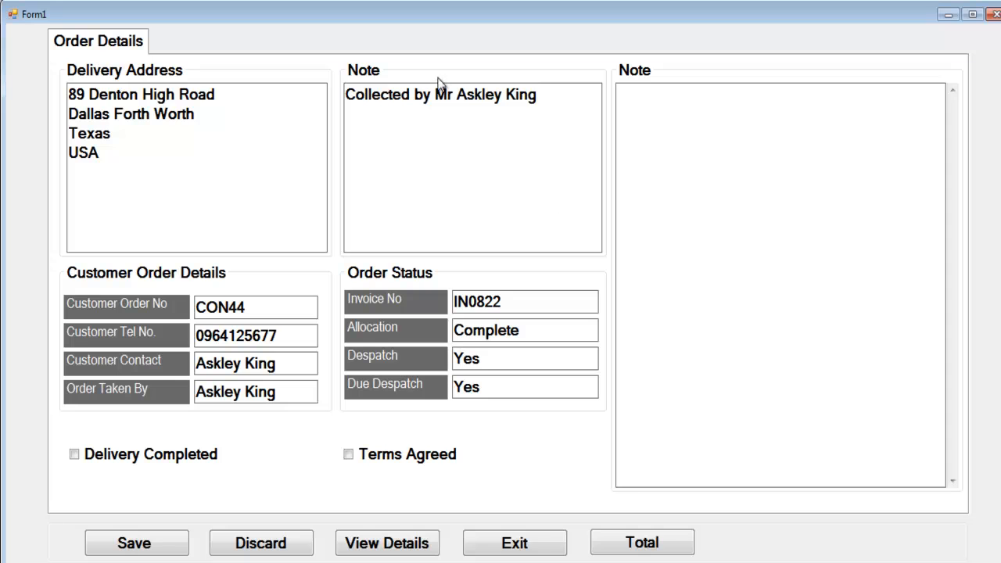
{"action": "mouse_move", "coordinate": [232, 215]}
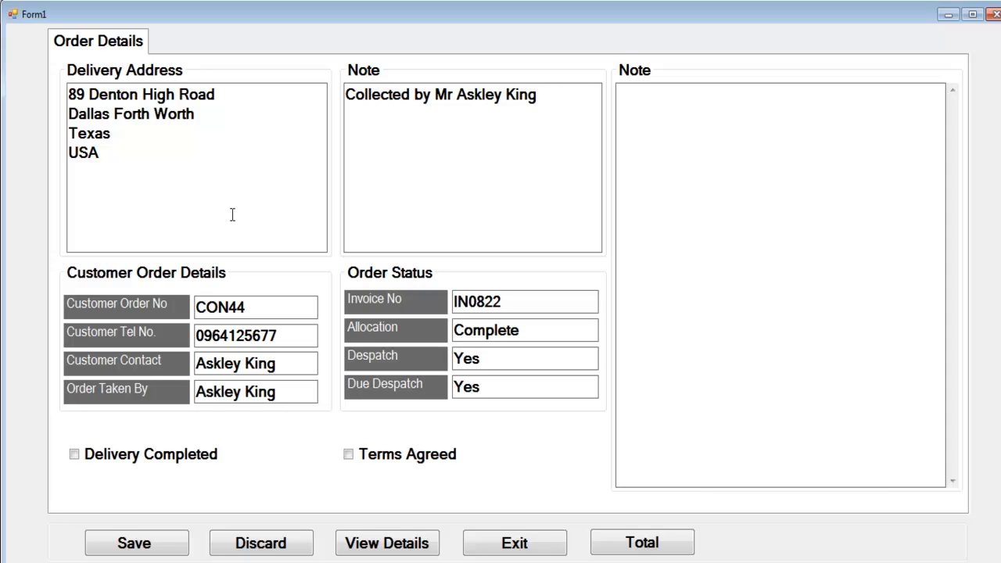
Step: Tick Delivery Completed and Terms Agreed, then print the order summary with Total
{"action": "left_click", "coordinate": [74, 454]}
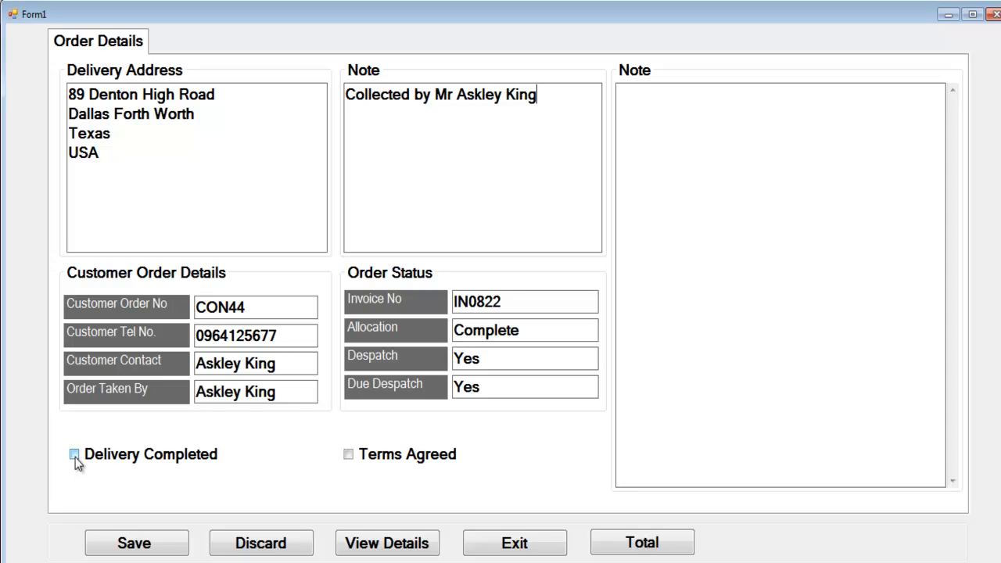
{"action": "left_click", "coordinate": [74, 454]}
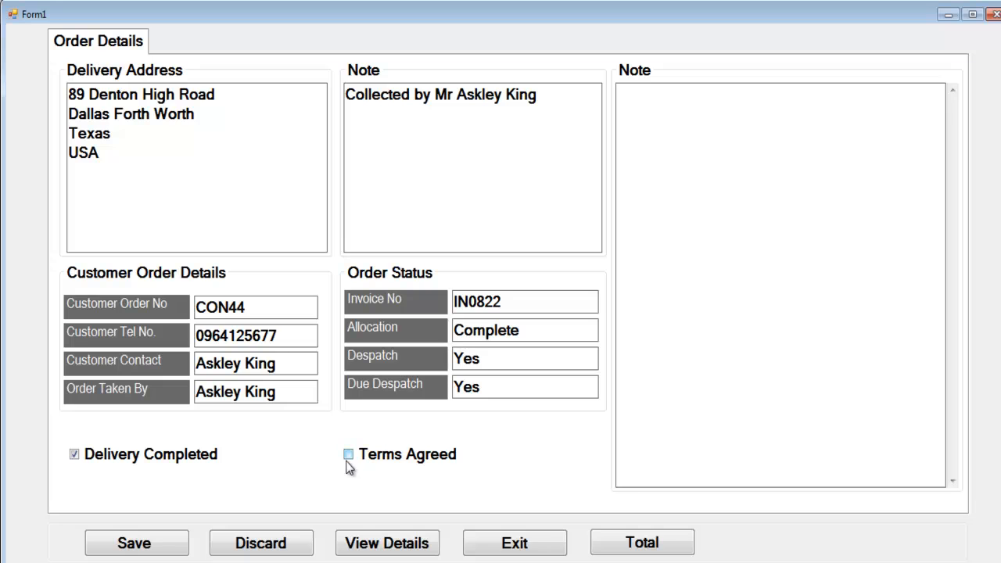
{"action": "left_click", "coordinate": [348, 455]}
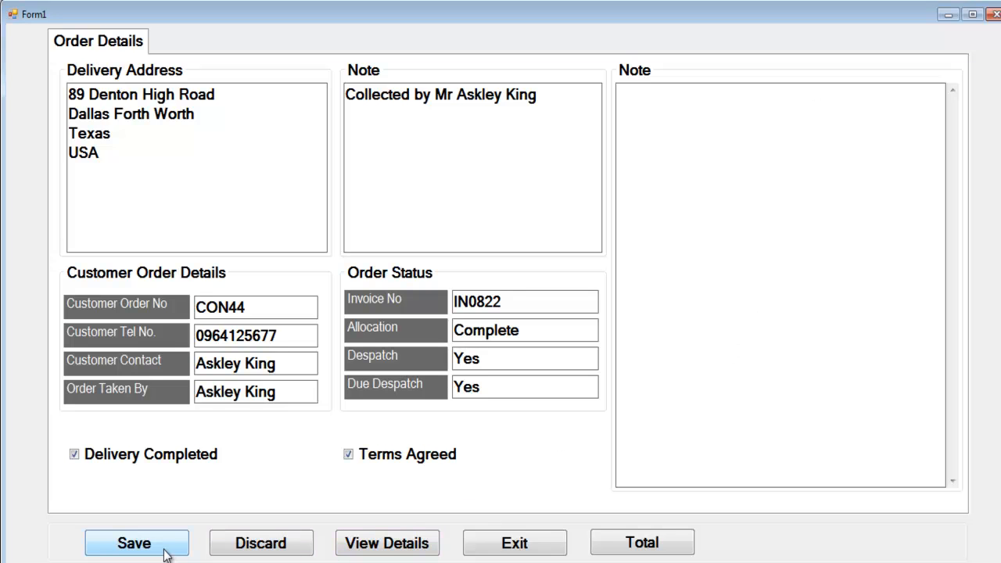
{"action": "left_click", "coordinate": [641, 542]}
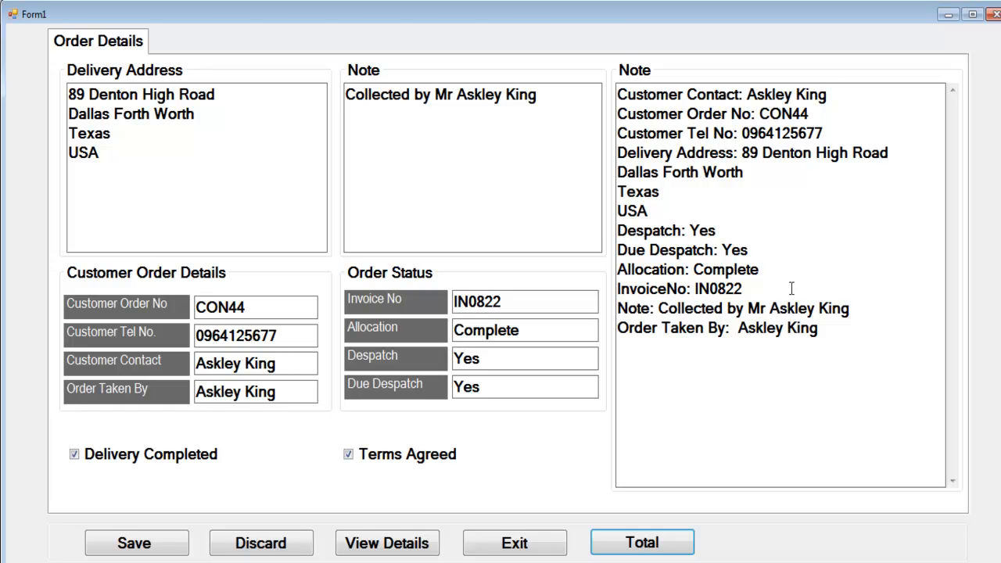
{"action": "mouse_move", "coordinate": [378, 506]}
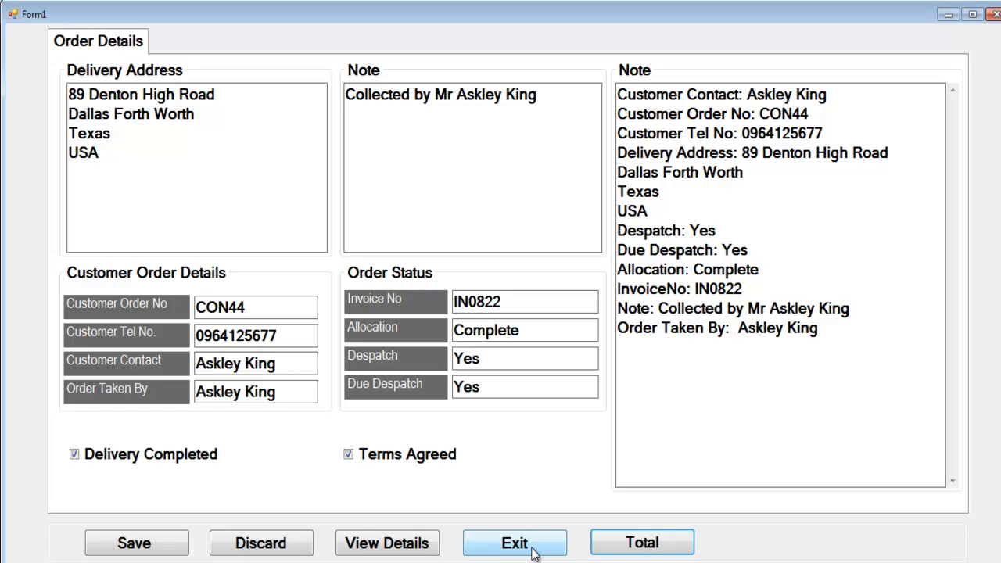
{"action": "mouse_move", "coordinate": [261, 543]}
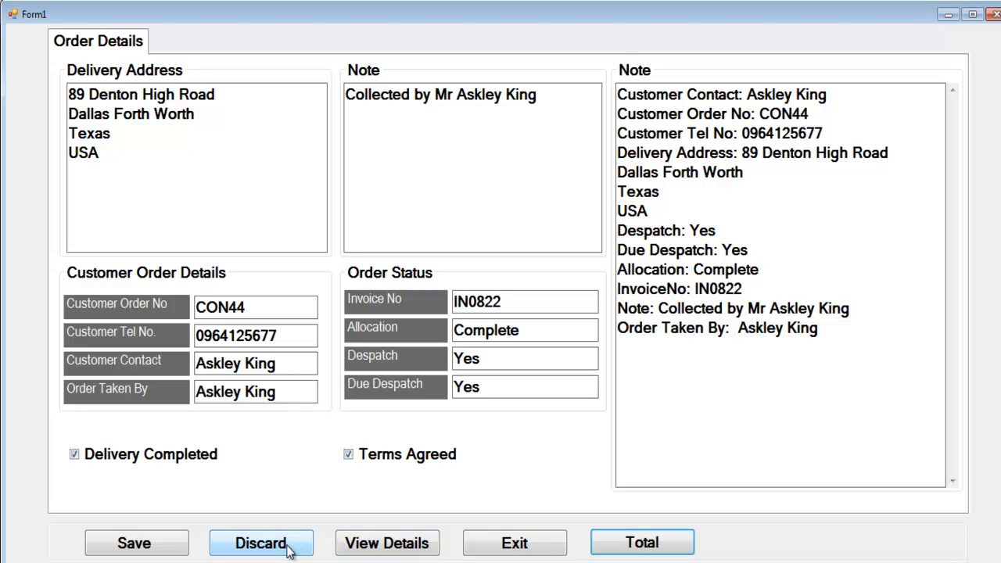
Step: Discard the order, clearing every field, note and checkbox on the form
{"action": "left_click", "coordinate": [260, 543]}
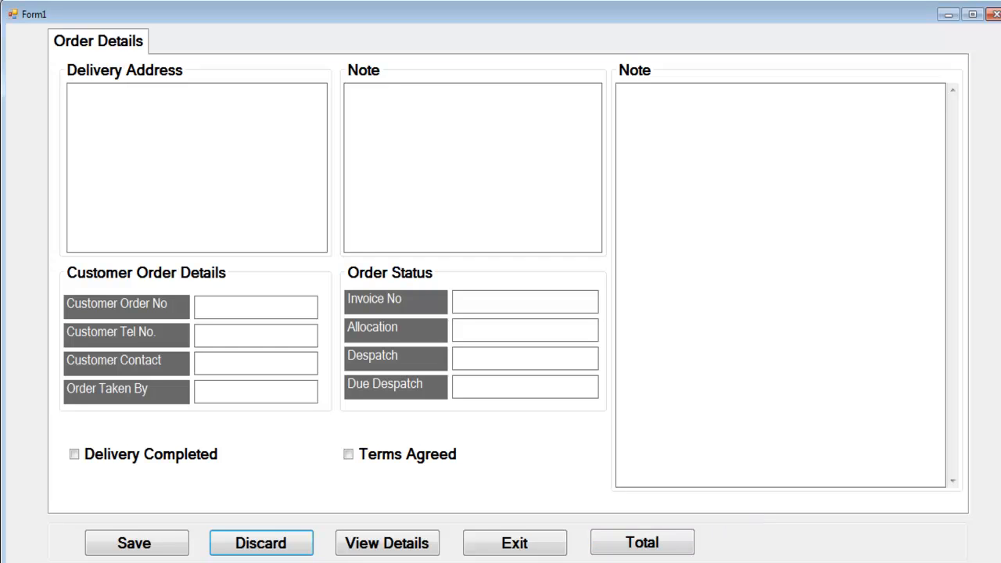
{"action": "mouse_move", "coordinate": [567, 521]}
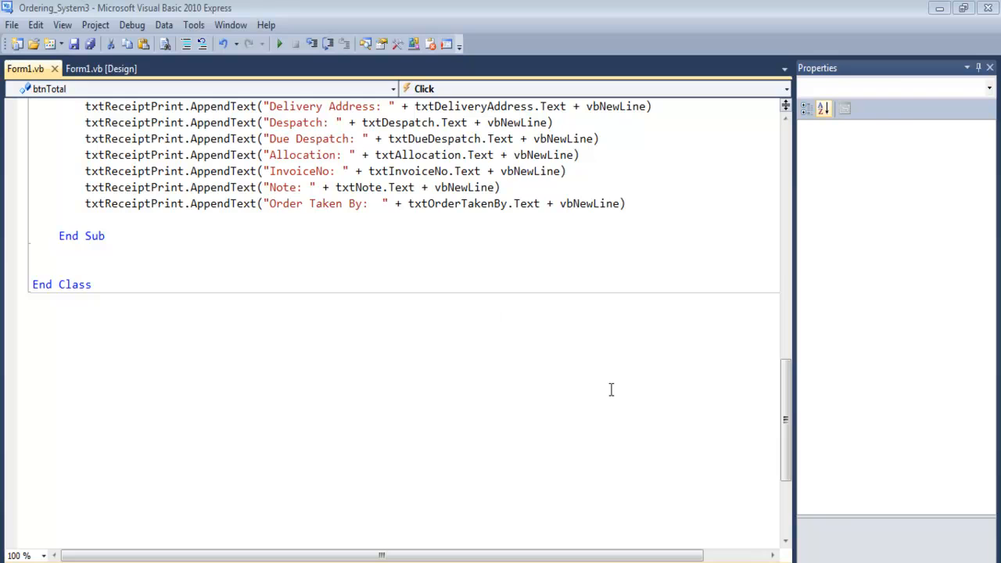
{"action": "left_click", "coordinate": [101, 68]}
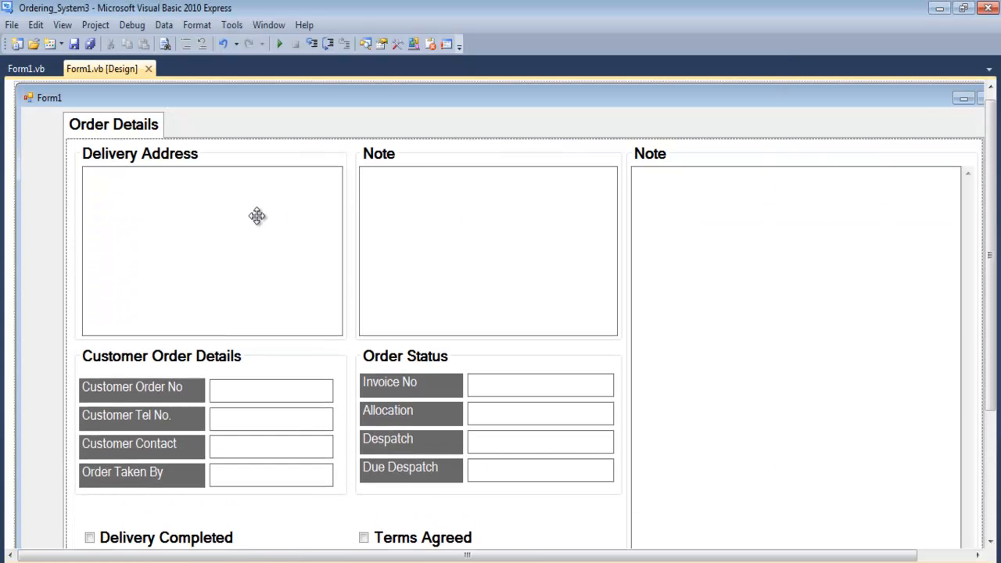
{"action": "left_click", "coordinate": [211, 250]}
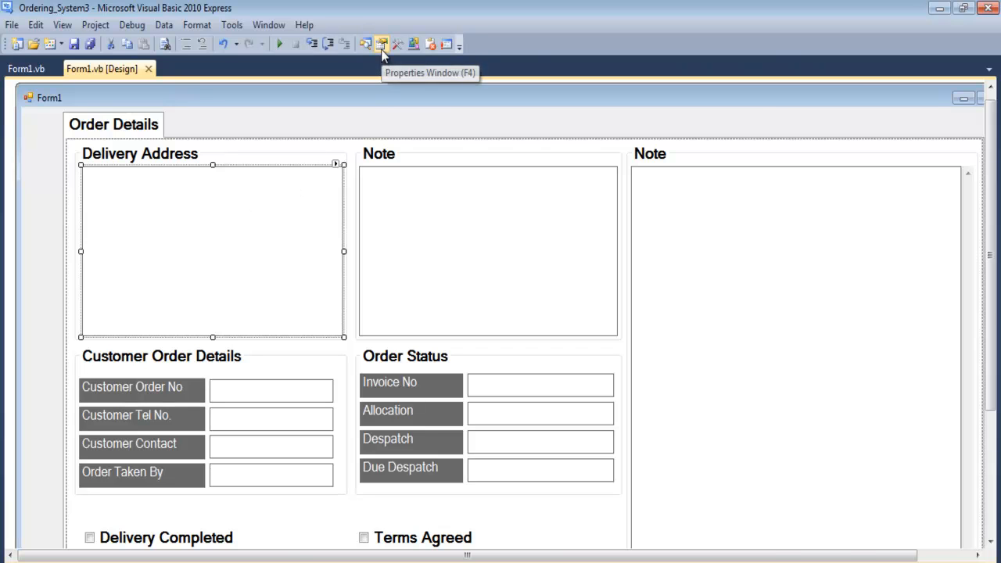
{"action": "left_click", "coordinate": [382, 44]}
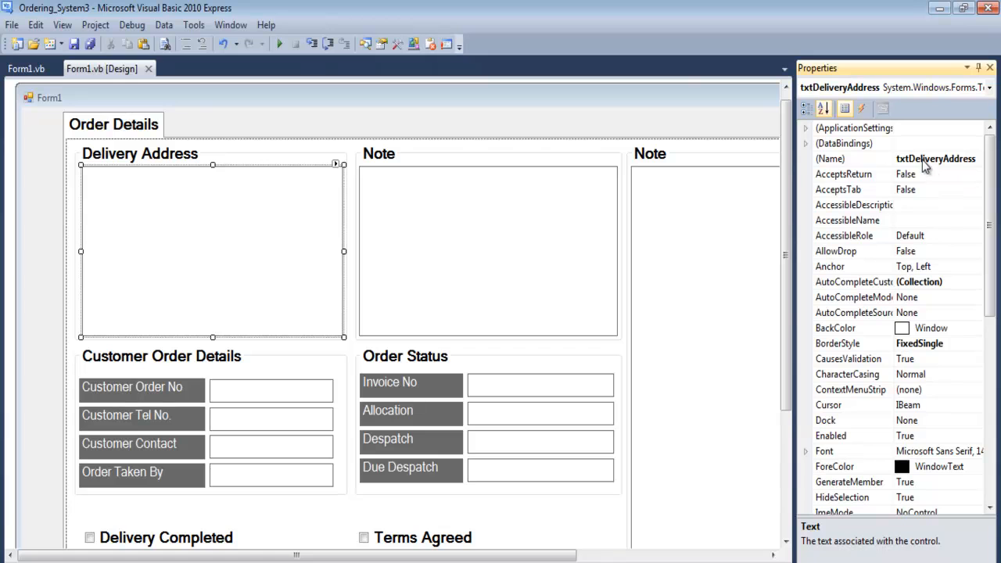
{"action": "mouse_move", "coordinate": [937, 164]}
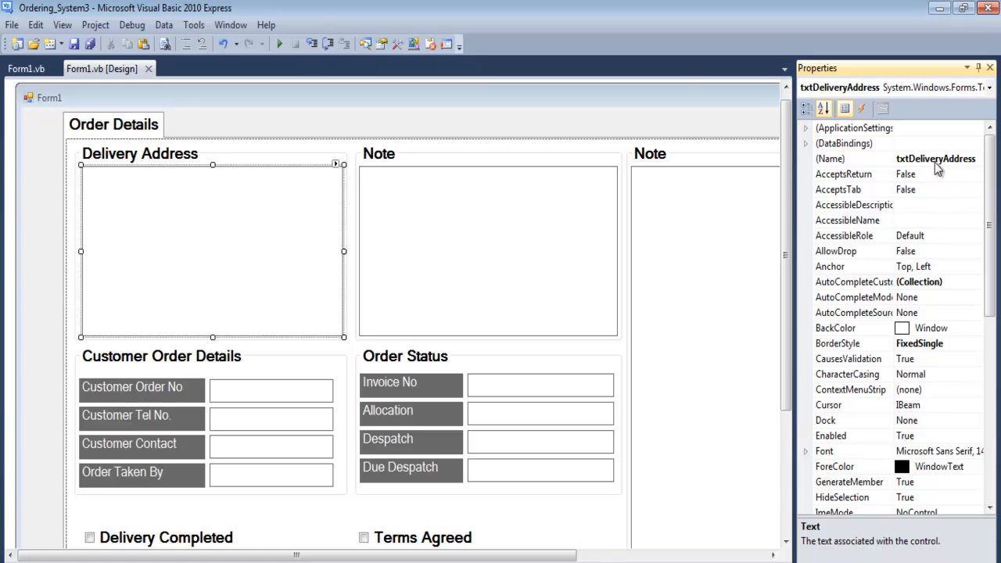
{"action": "left_click", "coordinate": [488, 251]}
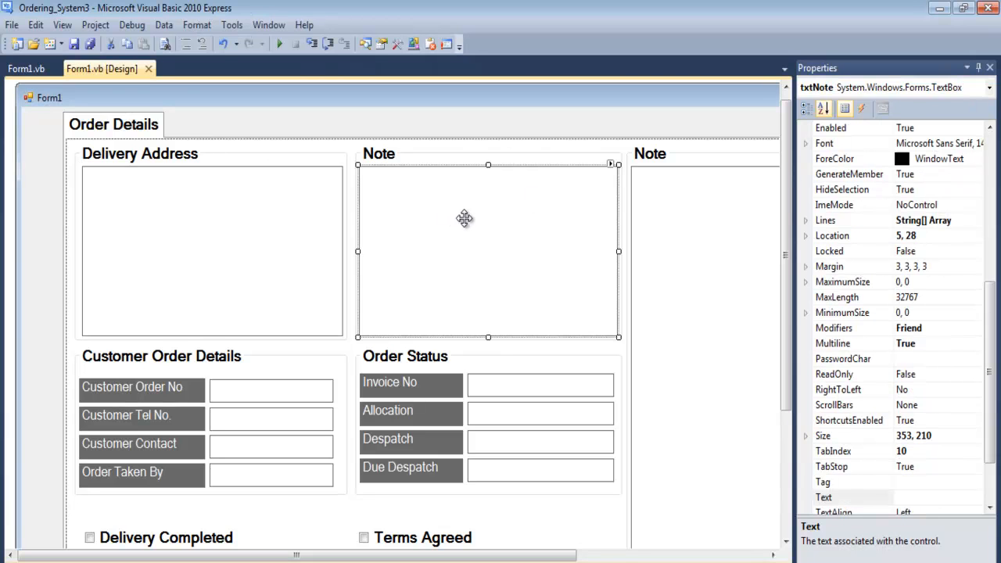
{"action": "mouse_move", "coordinate": [733, 301]}
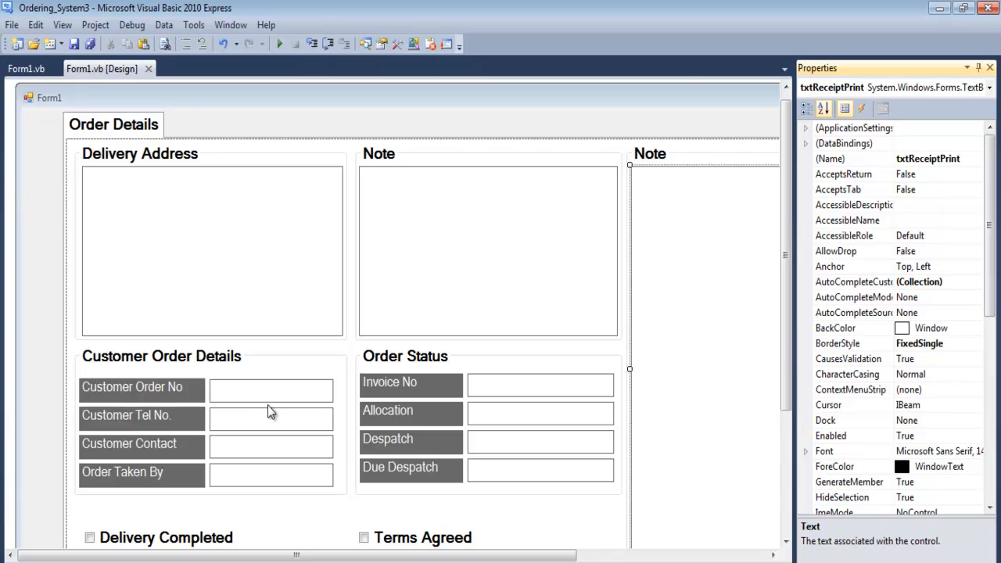
{"action": "left_click", "coordinate": [271, 419]}
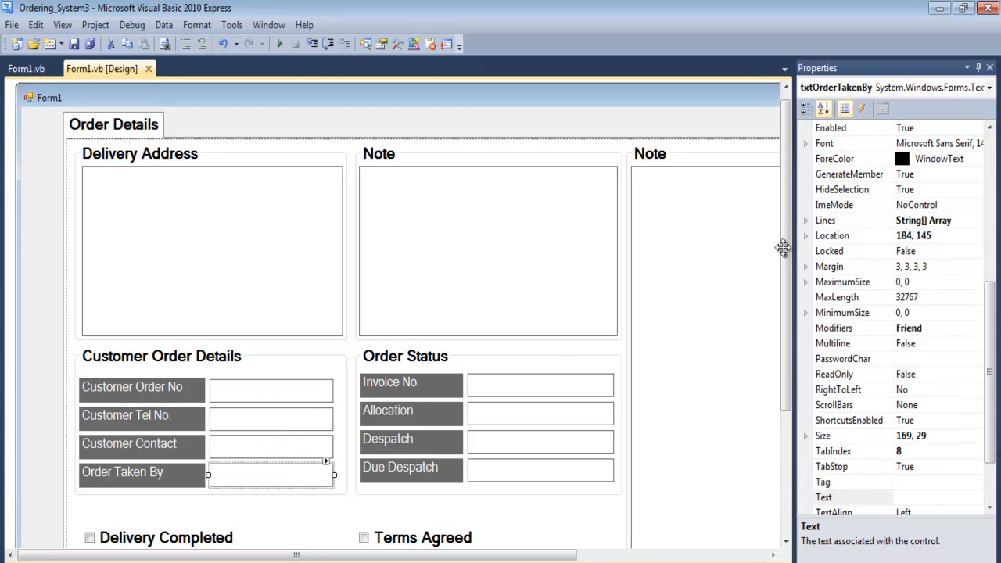
{"action": "left_click", "coordinate": [539, 384]}
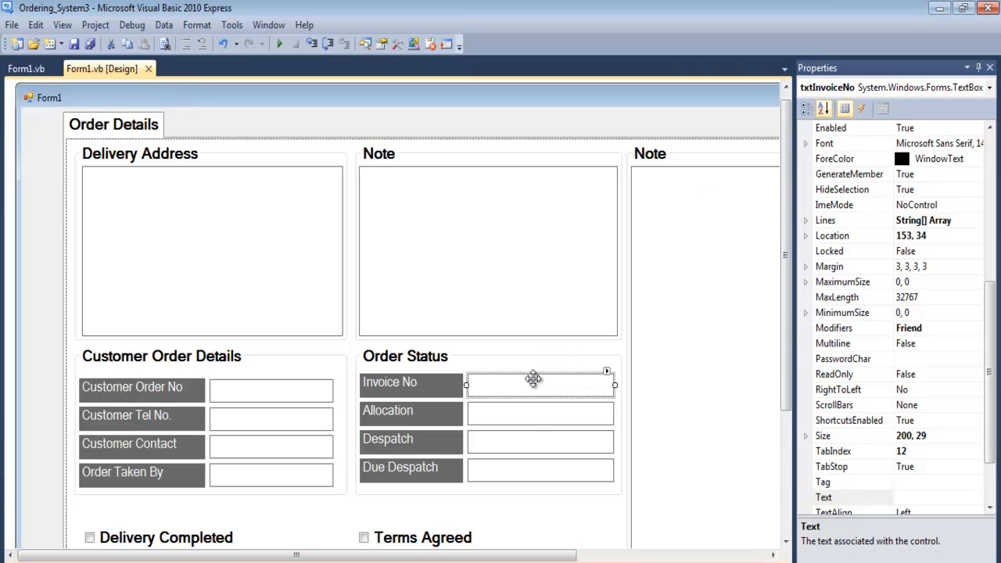
{"action": "left_click", "coordinate": [539, 442]}
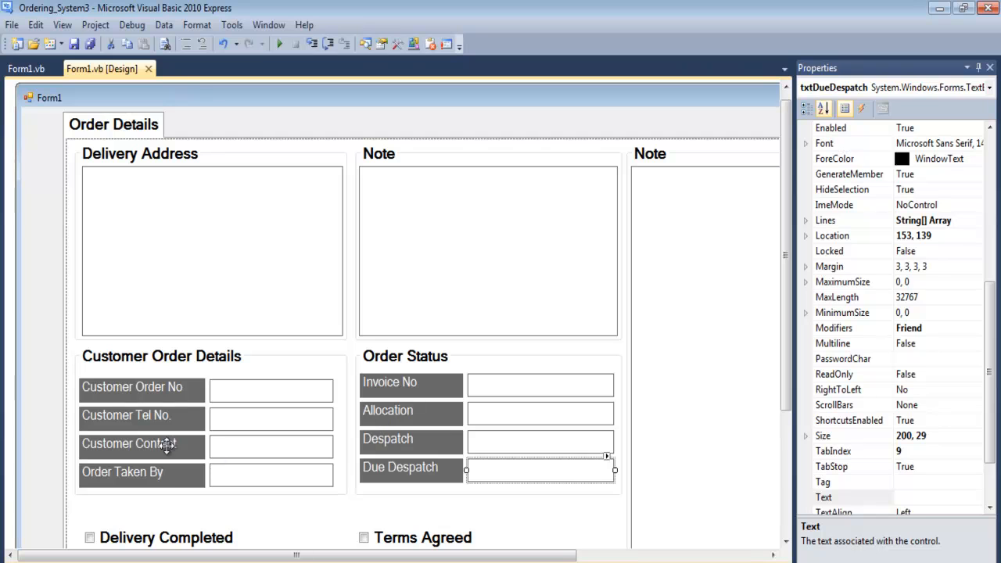
{"action": "left_click", "coordinate": [126, 415]}
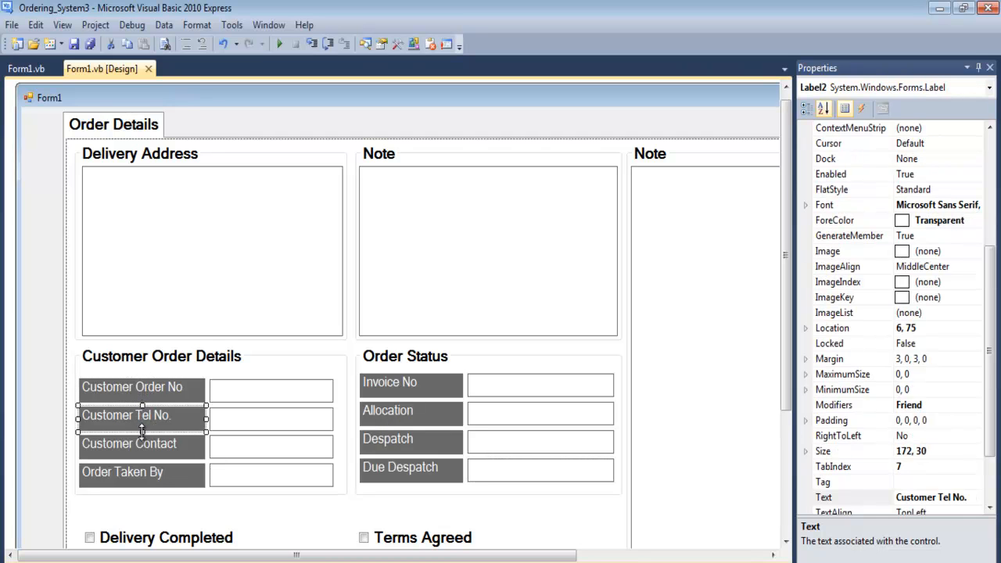
{"action": "left_click", "coordinate": [122, 472]}
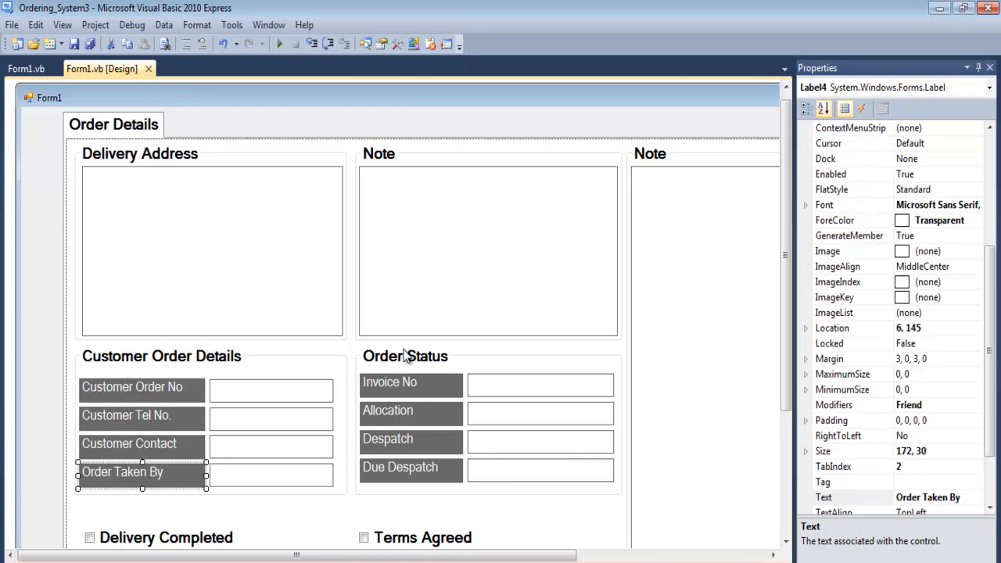
{"action": "left_click", "coordinate": [388, 410]}
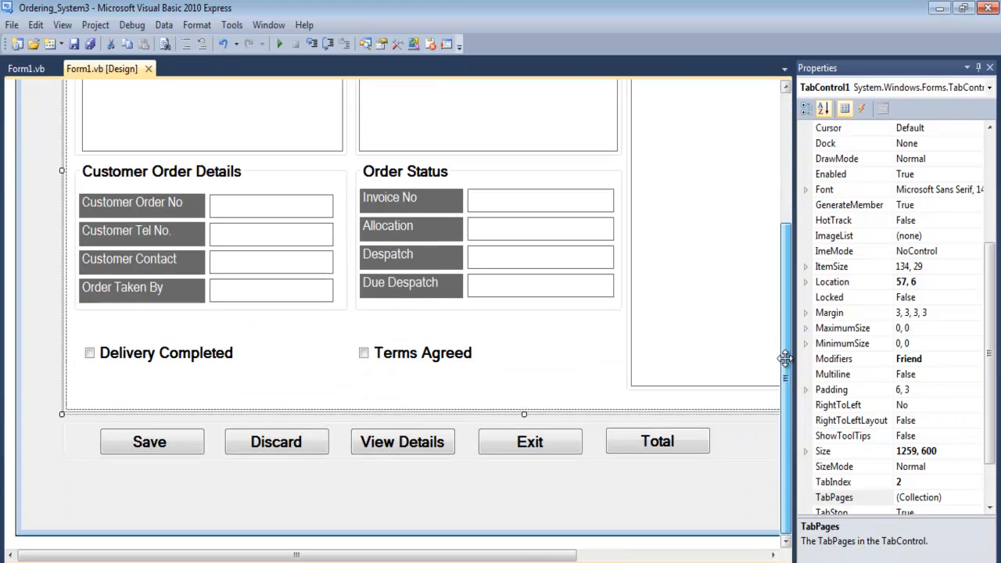
{"action": "left_click", "coordinate": [160, 353]}
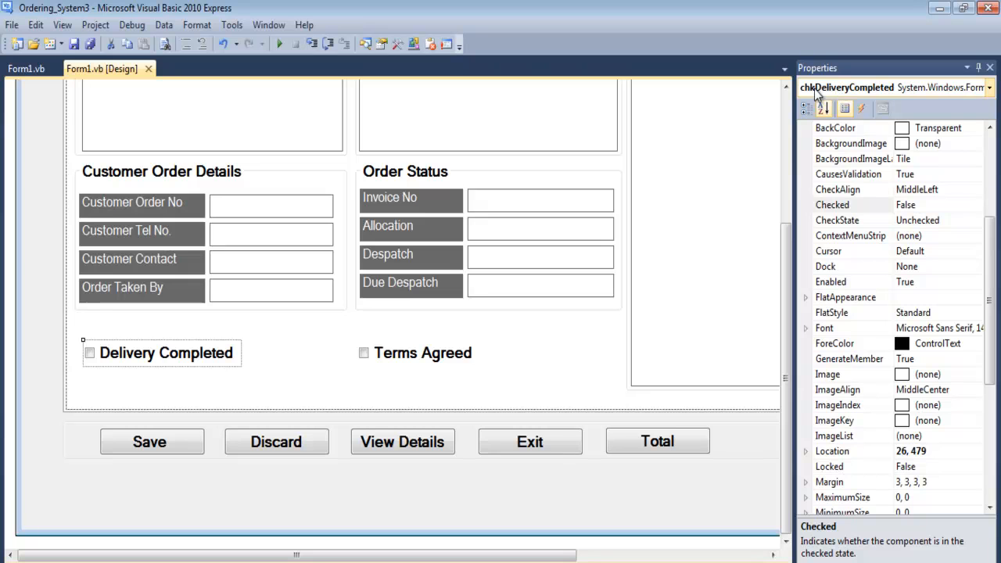
{"action": "left_click", "coordinate": [422, 353]}
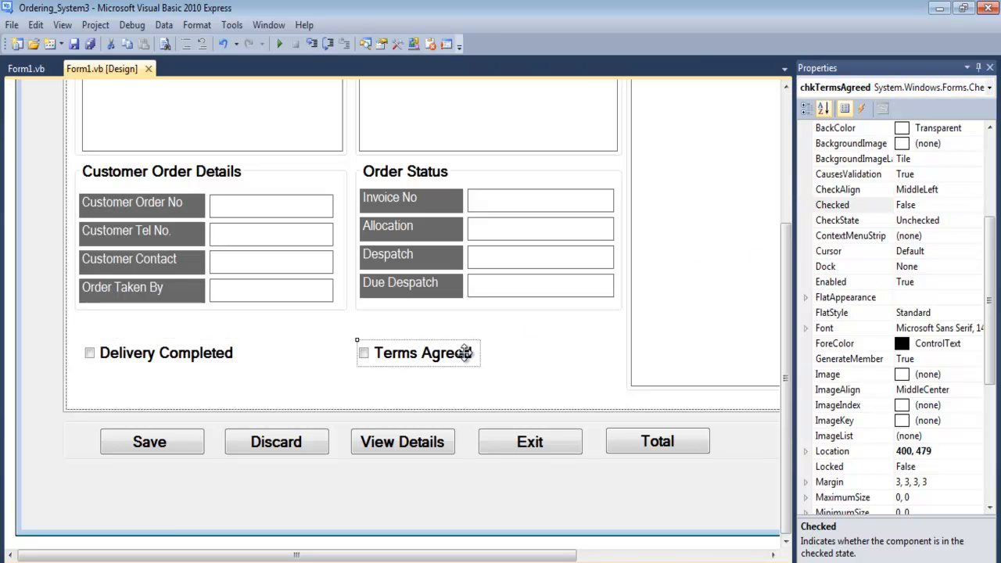
{"action": "mouse_move", "coordinate": [149, 448]}
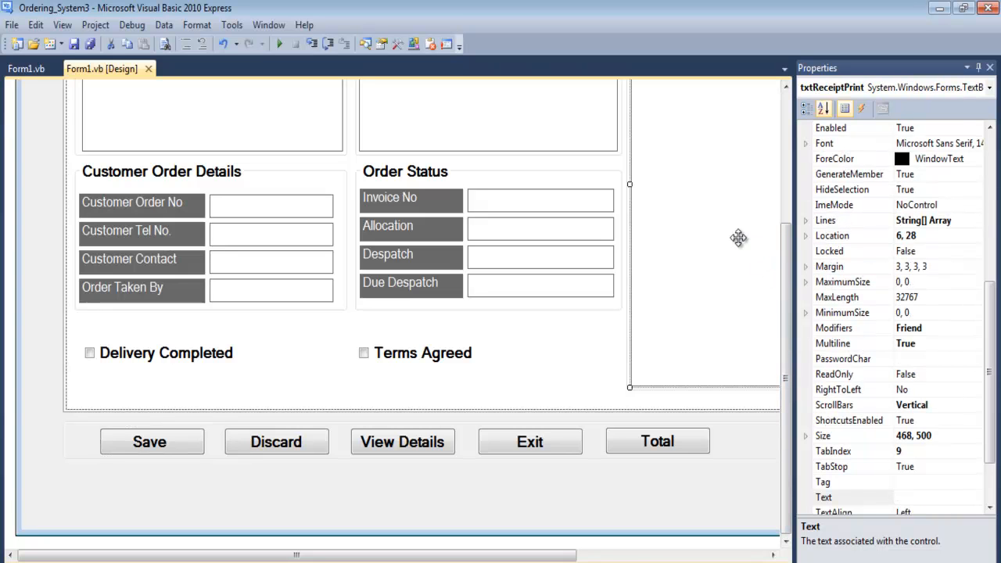
{"action": "left_click", "coordinate": [276, 441]}
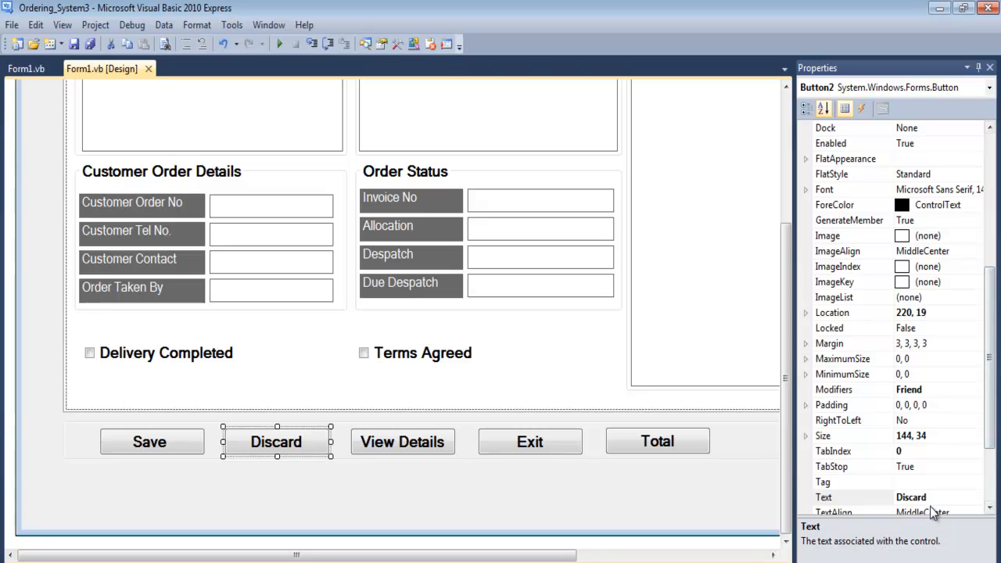
Step: Set the Discard button's Text to Reset and rework the View Details button
{"action": "left_click", "coordinate": [911, 497]}
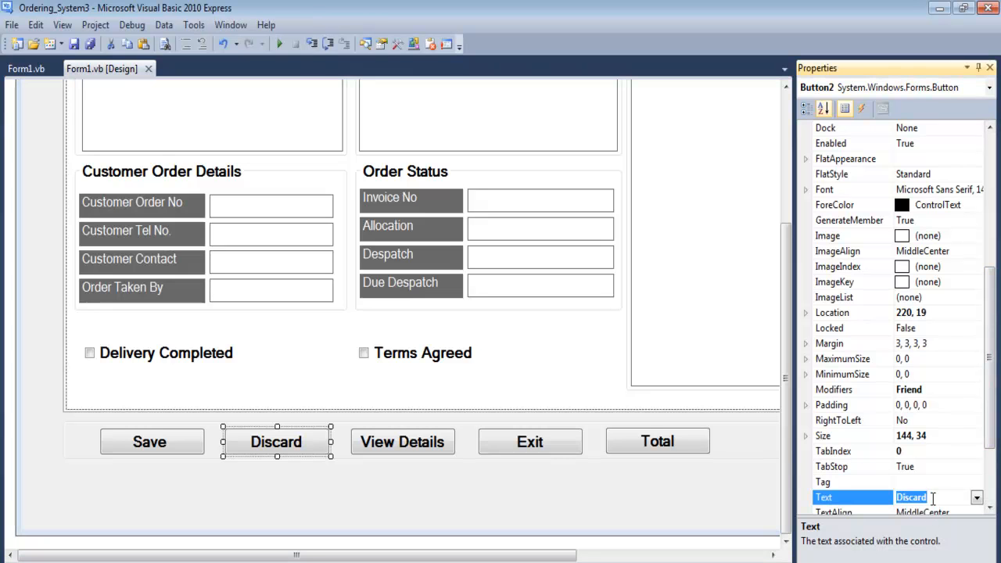
{"action": "mouse_move", "coordinate": [347, 513]}
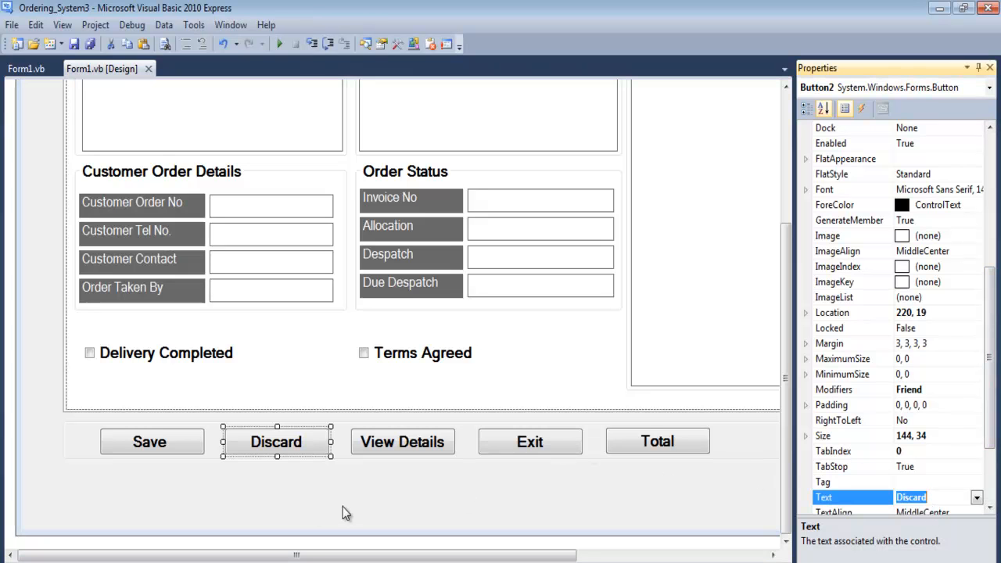
{"action": "mouse_move", "coordinate": [321, 453]}
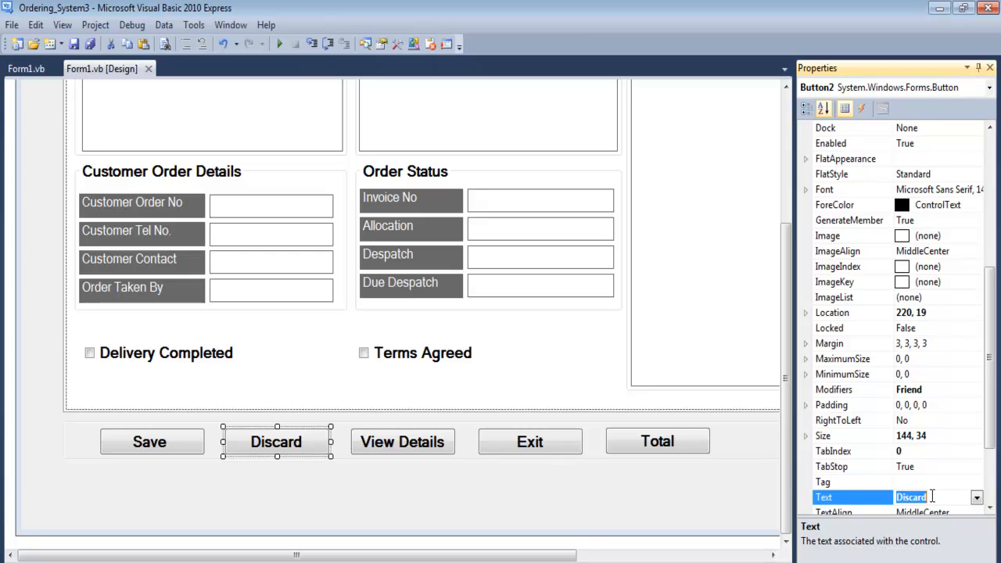
{"action": "type", "text": "Reset"}
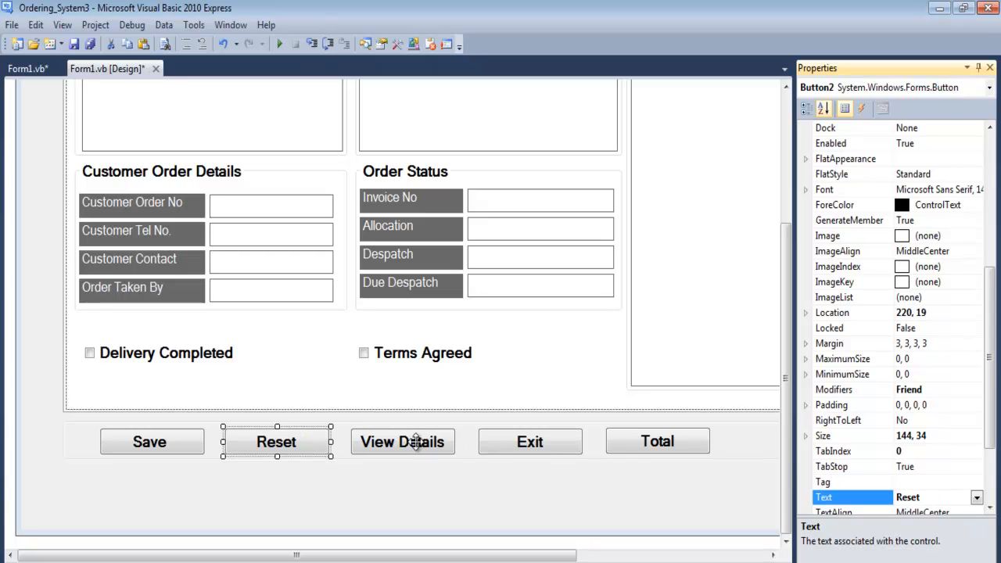
{"action": "left_click", "coordinate": [402, 441]}
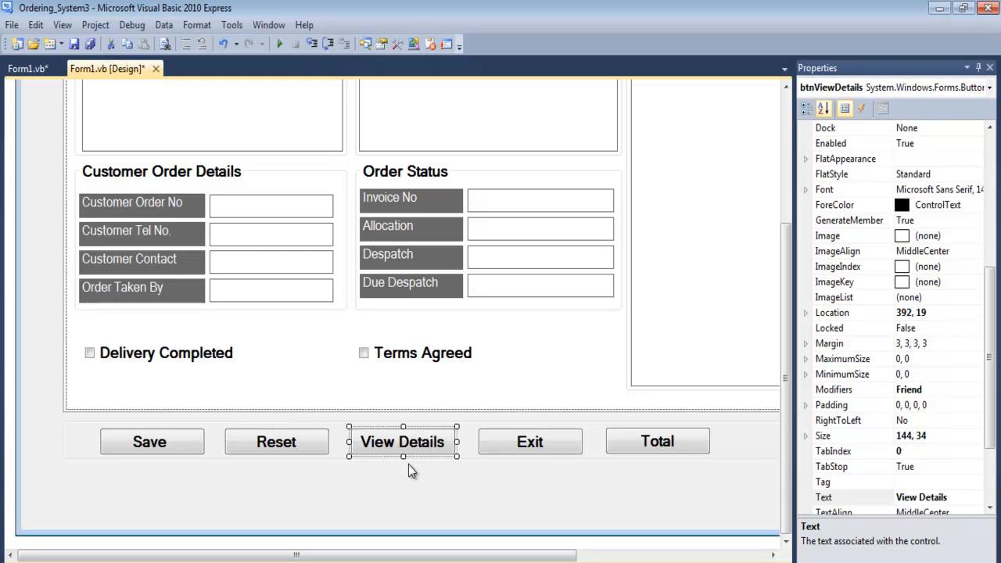
{"action": "type", "text": "Order Details"}
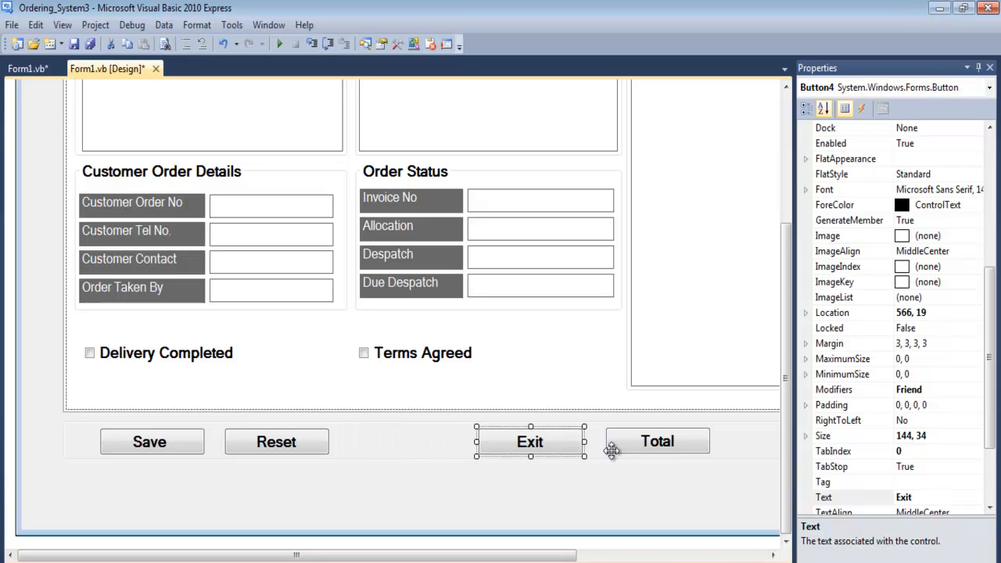
{"action": "left_click", "coordinate": [657, 441]}
{"action": "type", "text": "View Order"}
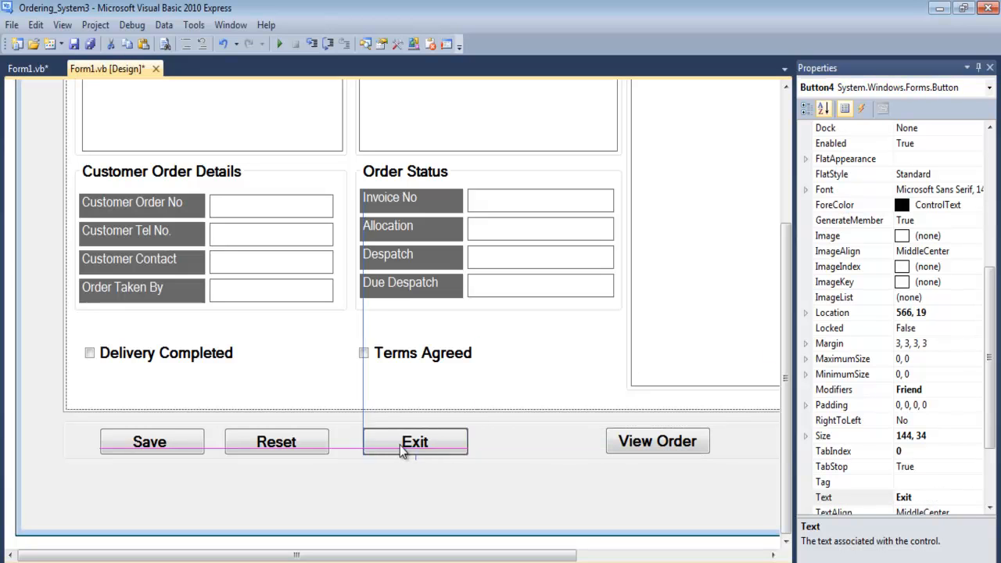
Step: Drag the View Order button into place right after Reset
{"action": "left_click_drag", "start_coordinate": [415, 442], "coordinate": [406, 441]}
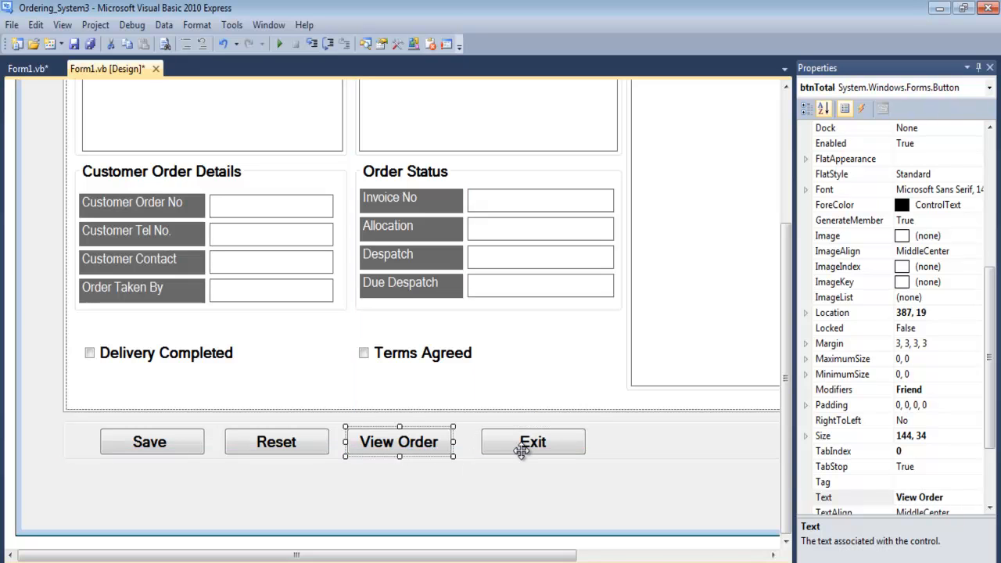
{"action": "mouse_move", "coordinate": [194, 473]}
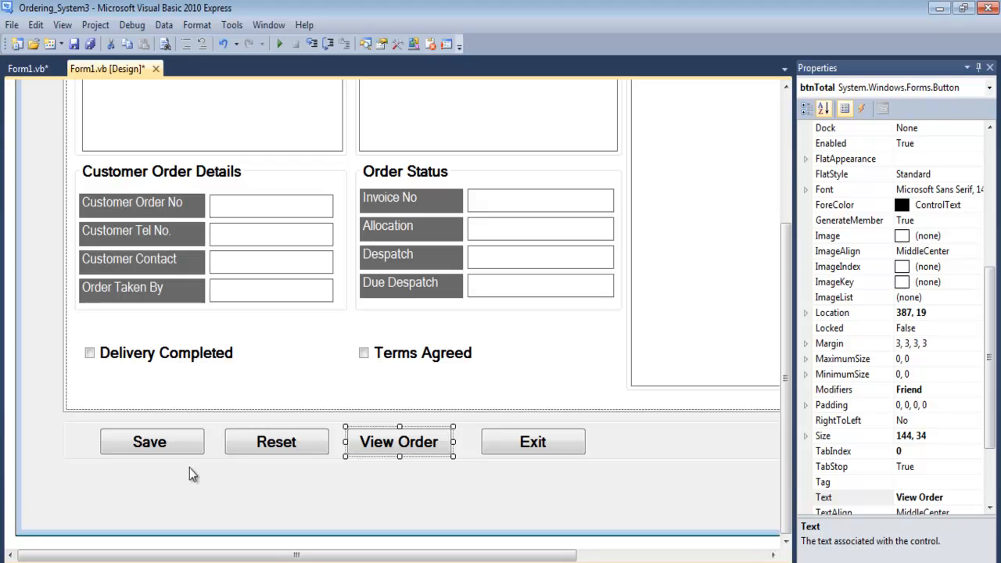
{"action": "mouse_move", "coordinate": [151, 441]}
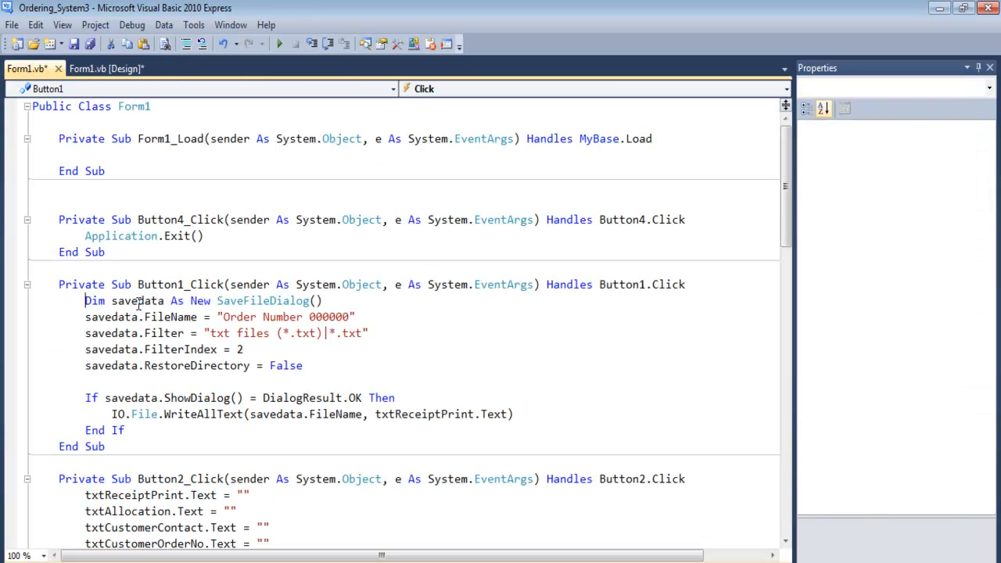
{"action": "left_click_drag", "start_coordinate": [85, 300], "coordinate": [124, 430]}
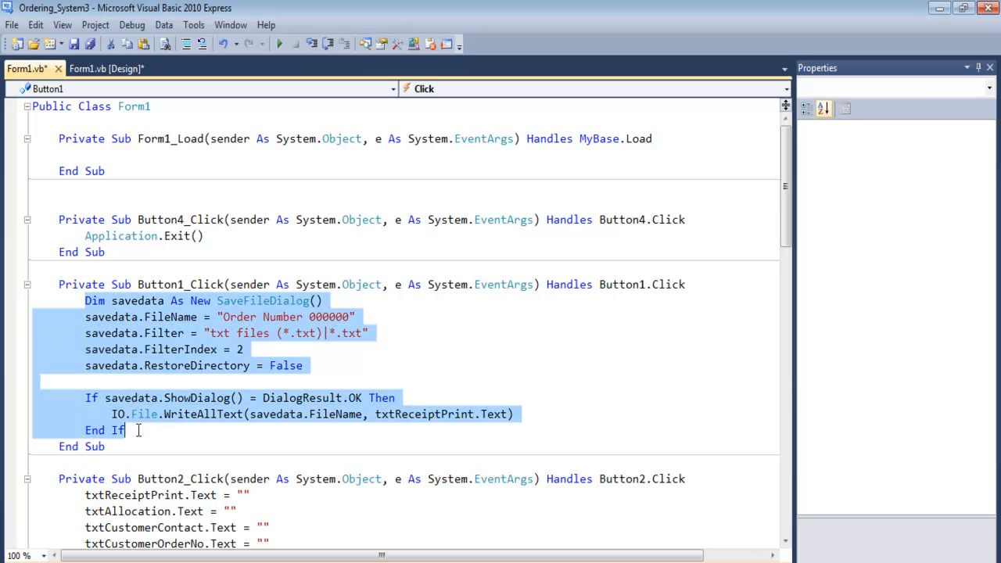
{"action": "mouse_move", "coordinate": [258, 350]}
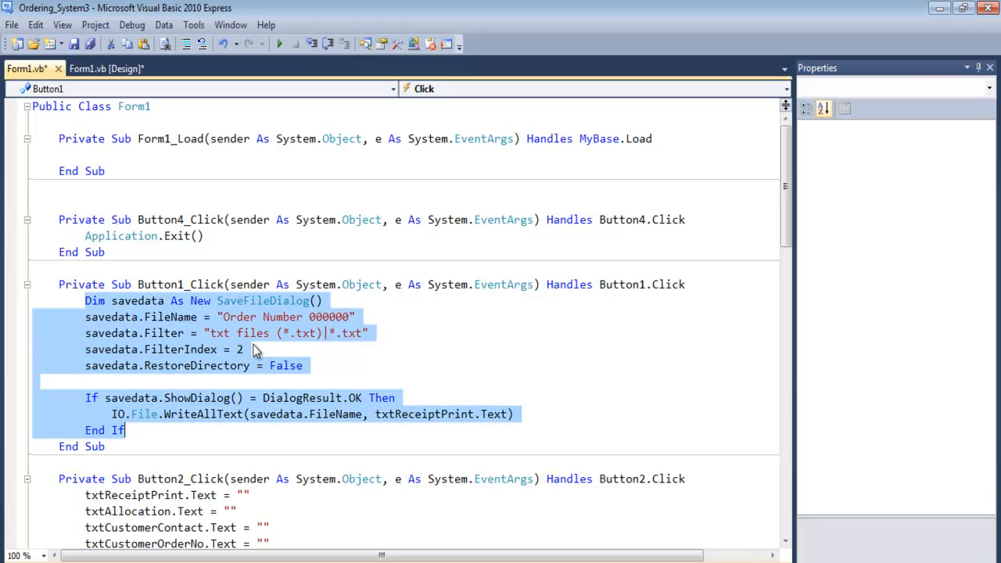
{"action": "left_click", "coordinate": [348, 430]}
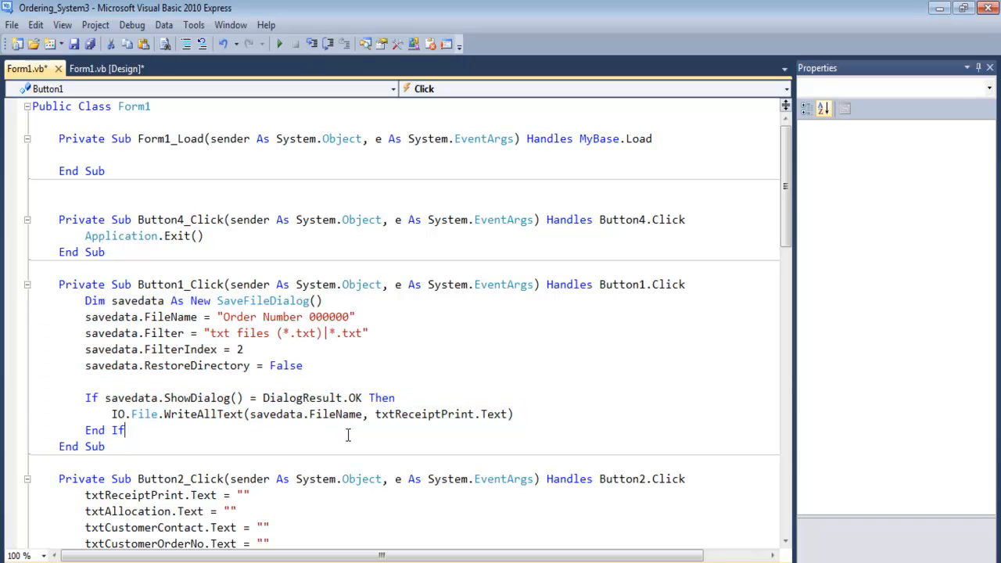
{"action": "double_click", "coordinate": [425, 414]}
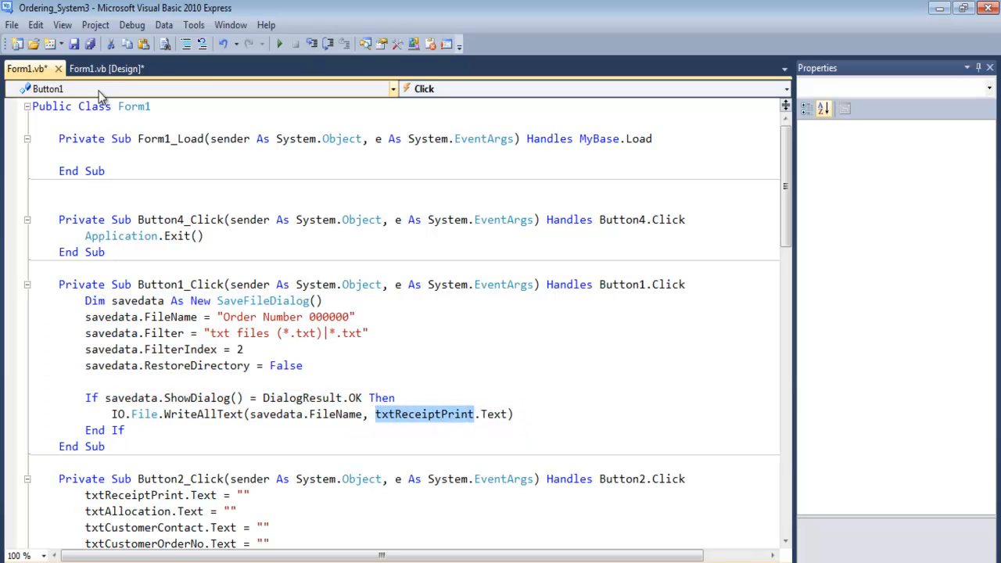
{"action": "left_click", "coordinate": [102, 68]}
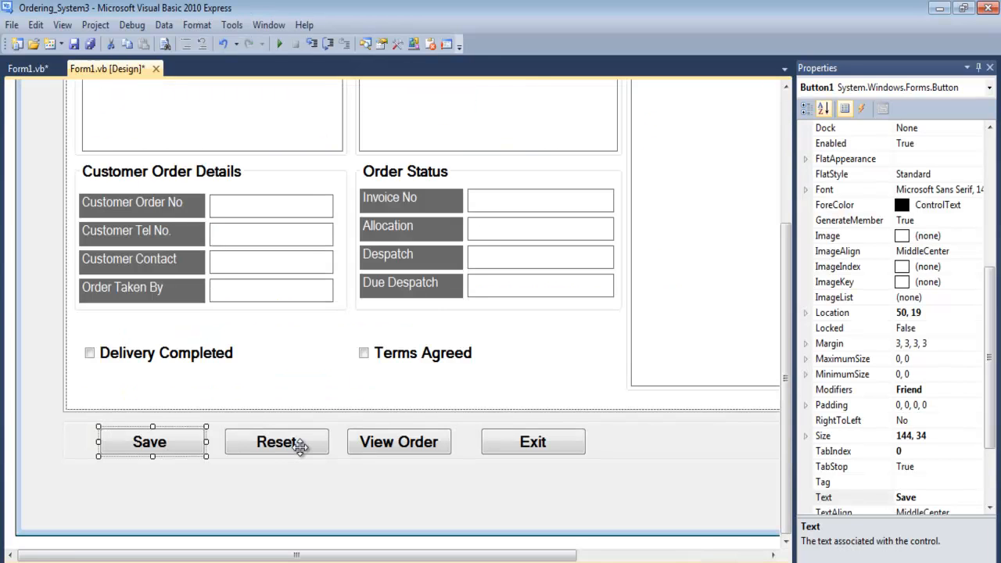
{"action": "left_click", "coordinate": [27, 68]}
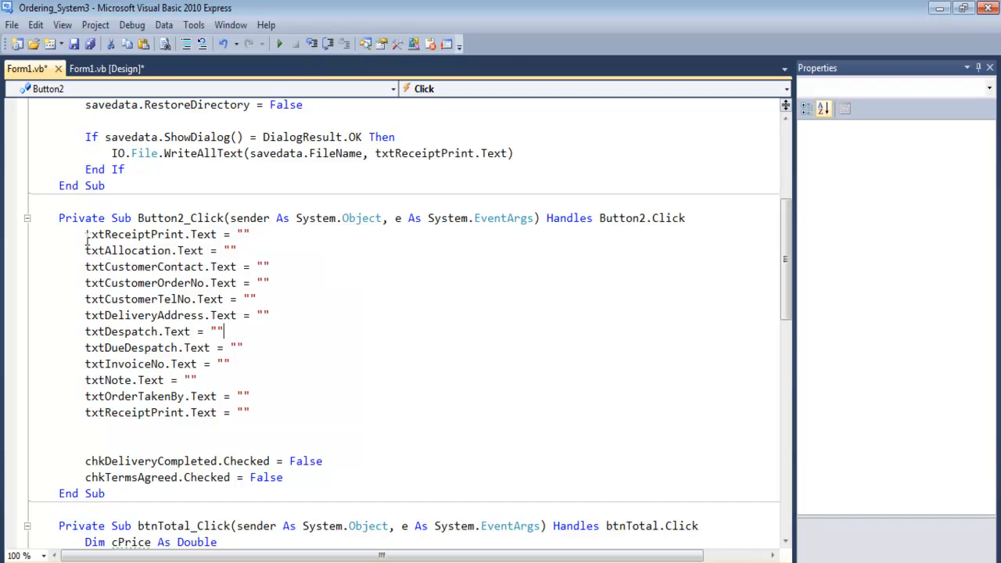
{"action": "left_click_drag", "start_coordinate": [85, 235], "coordinate": [283, 477]}
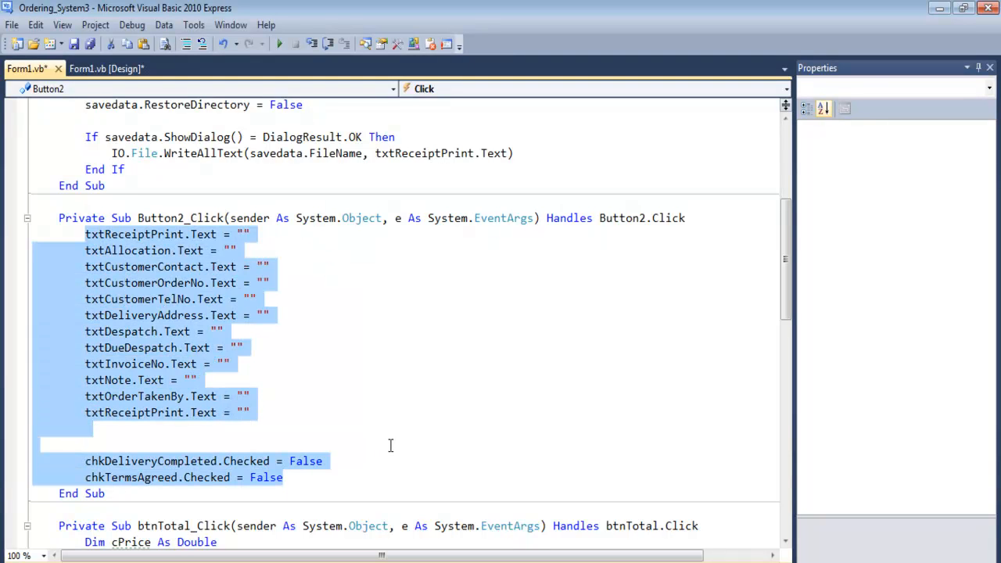
{"action": "left_click", "coordinate": [268, 413]}
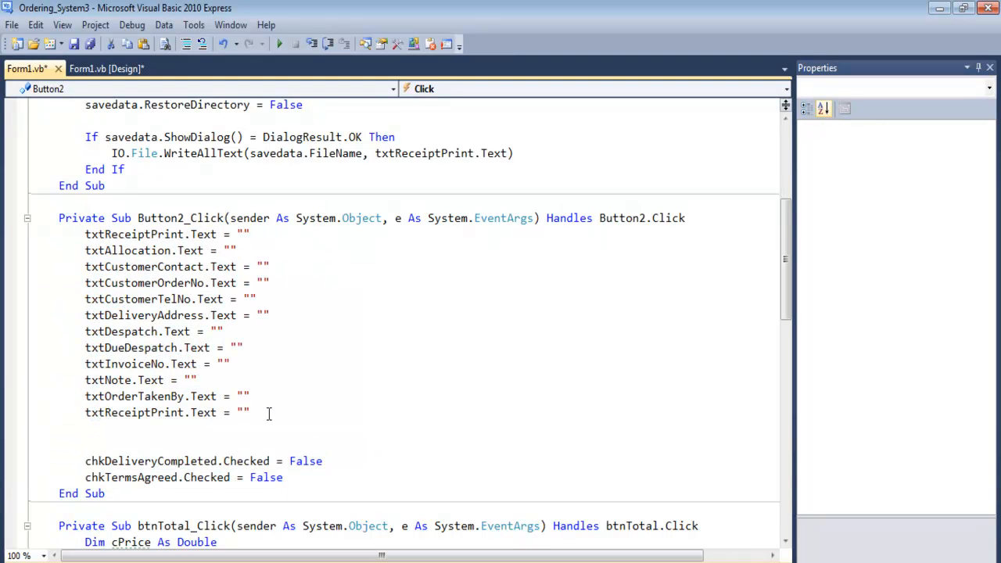
{"action": "left_click", "coordinate": [106, 69]}
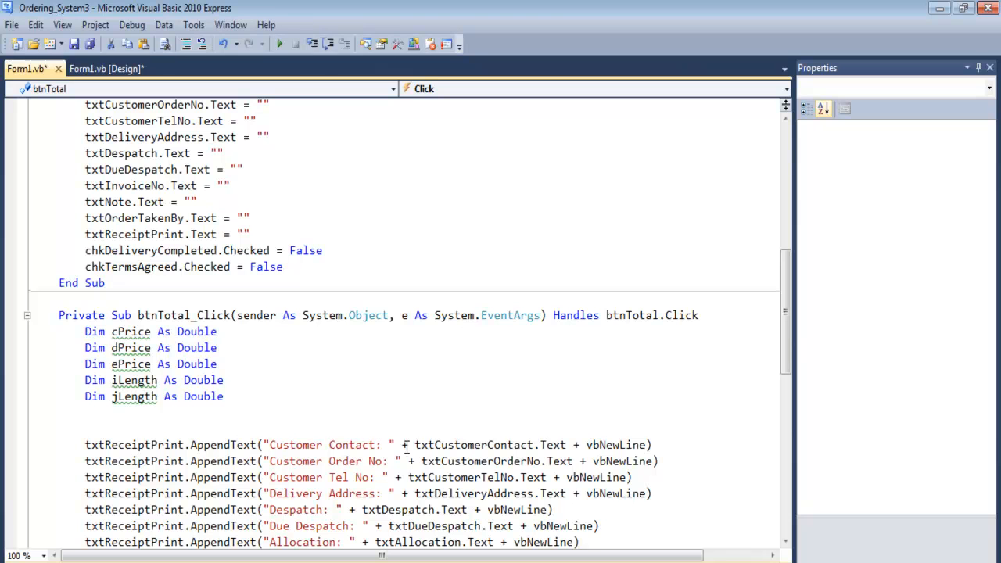
{"action": "mouse_move", "coordinate": [748, 252]}
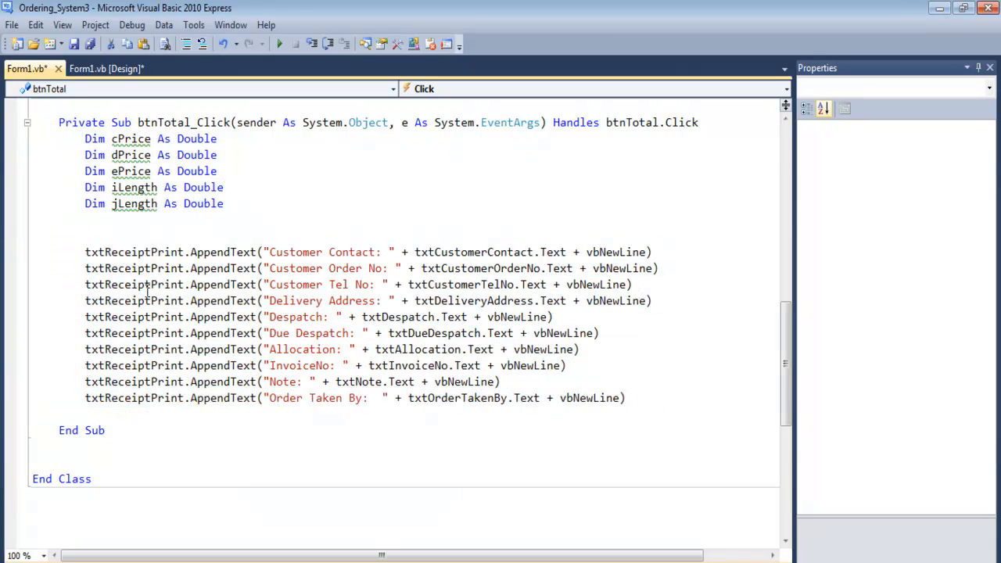
Step: Delete the blank lines above the AppendText calls in btnTotal_Click
{"action": "left_click_drag", "start_coordinate": [185, 252], "coordinate": [85, 268]}
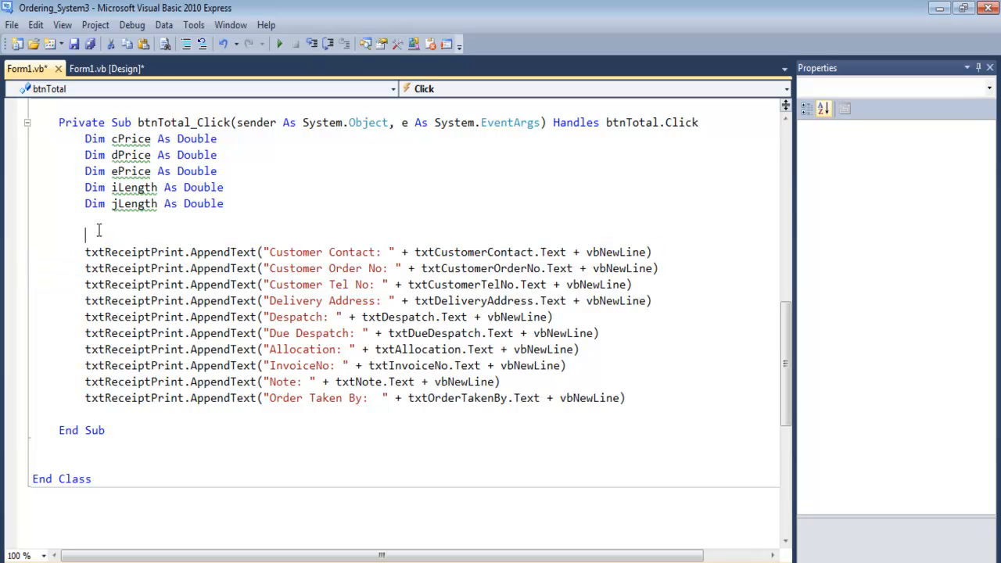
{"action": "key", "text": "Backspace"}
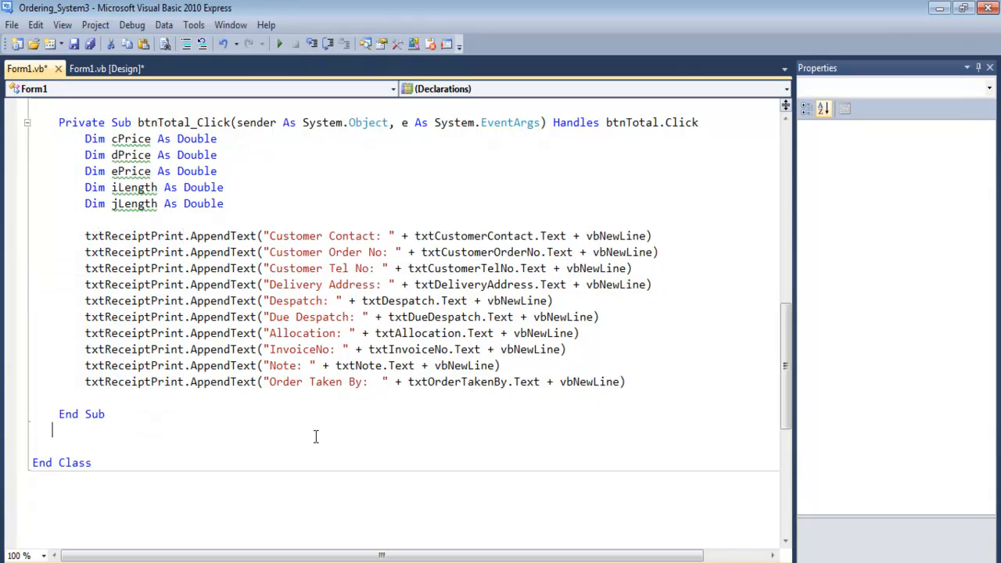
{"action": "left_click", "coordinate": [106, 68]}
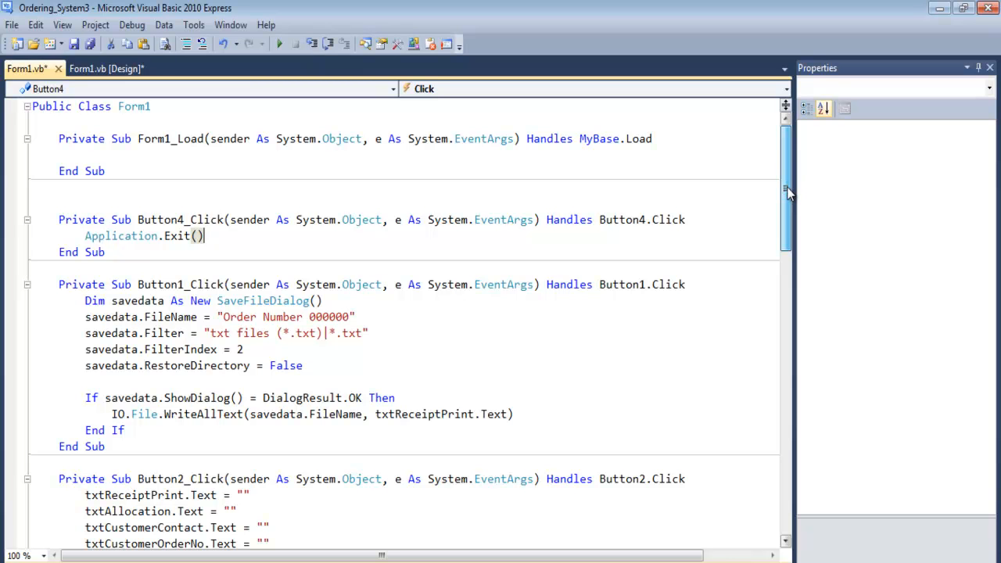
{"action": "scroll", "scroll_direction": "down", "scroll_amount": 3}
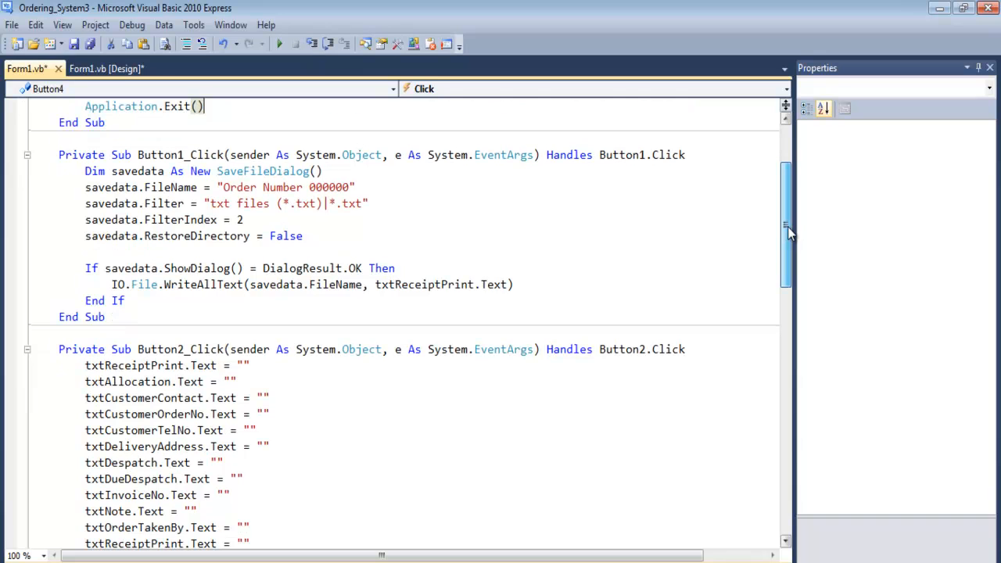
{"action": "double_click", "coordinate": [195, 236]}
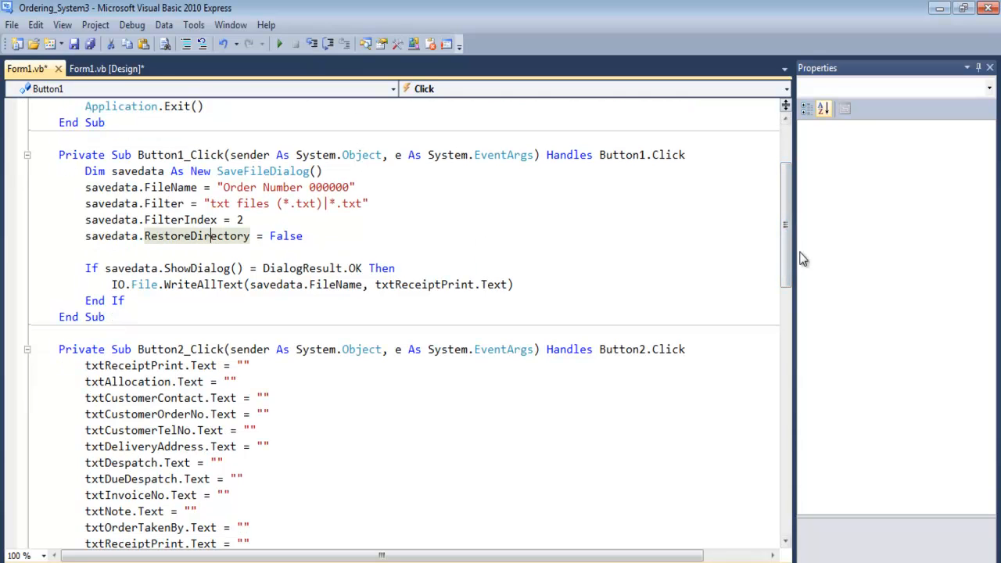
{"action": "scroll", "scroll_direction": "down", "scroll_amount": 3}
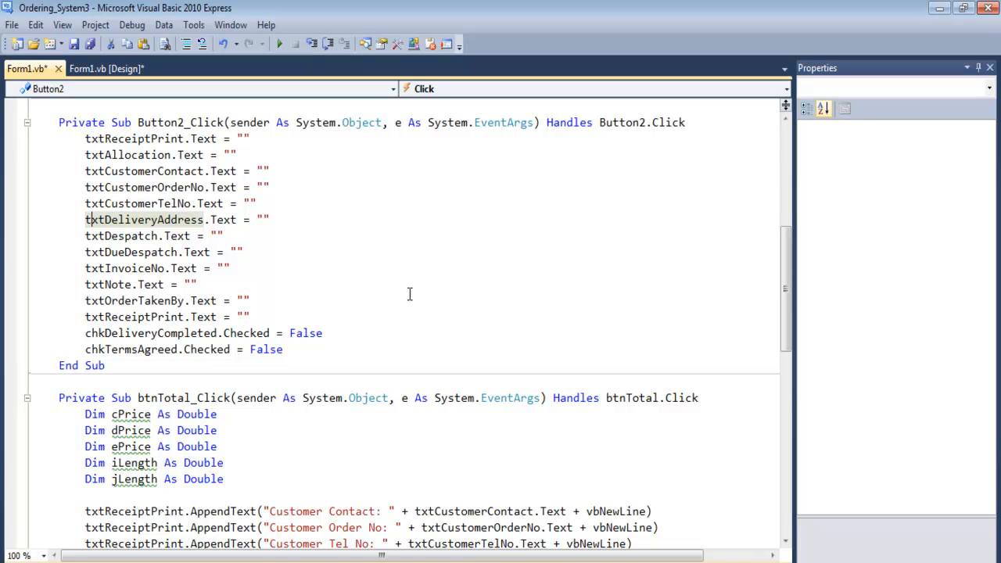
{"action": "scroll", "scroll_direction": "down", "scroll_amount": 3}
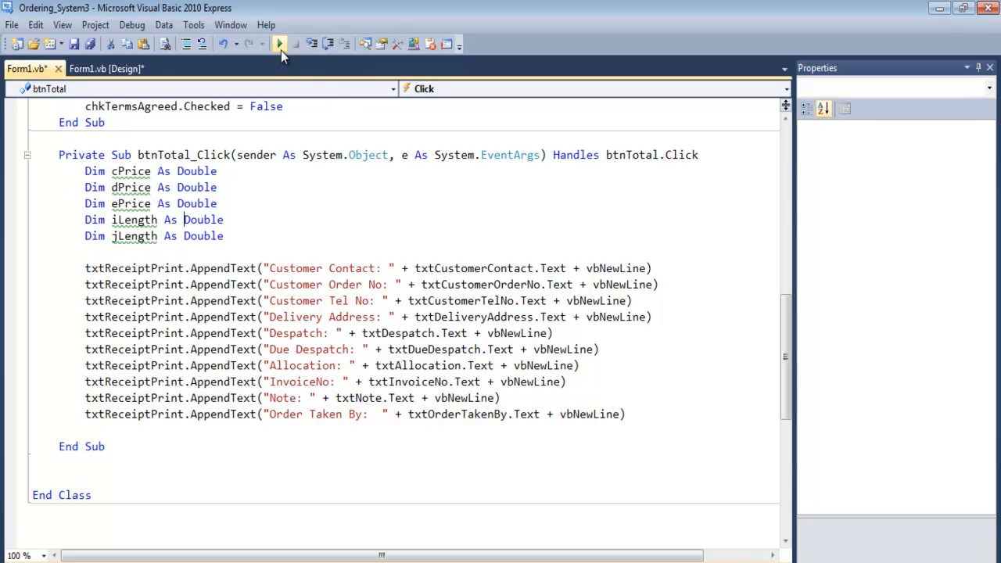
{"action": "mouse_move", "coordinate": [280, 44]}
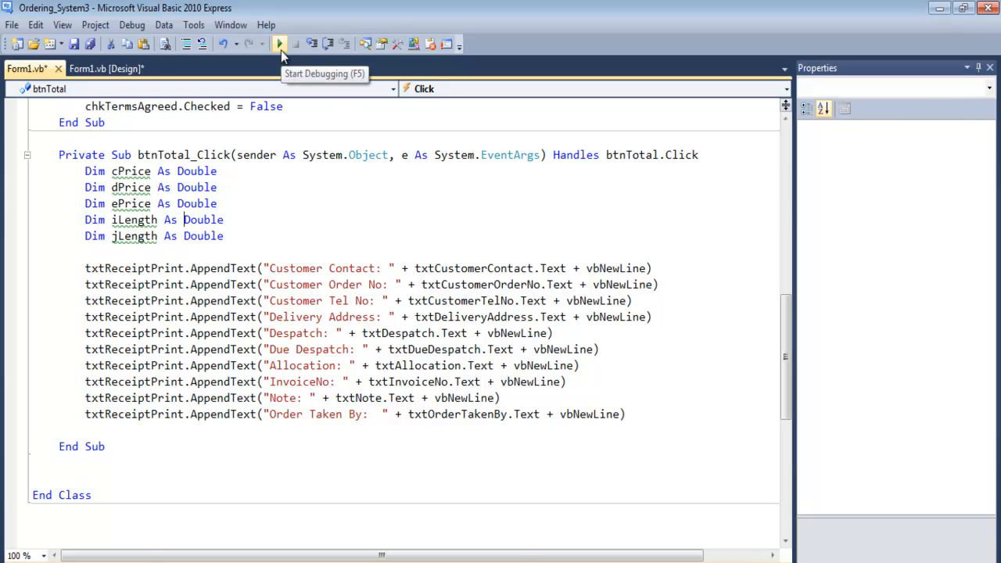
Step: Run the app and enter the address 35 Steve Town Road, Wattown, DF788, Tel: 900073333
{"action": "left_click", "coordinate": [279, 44]}
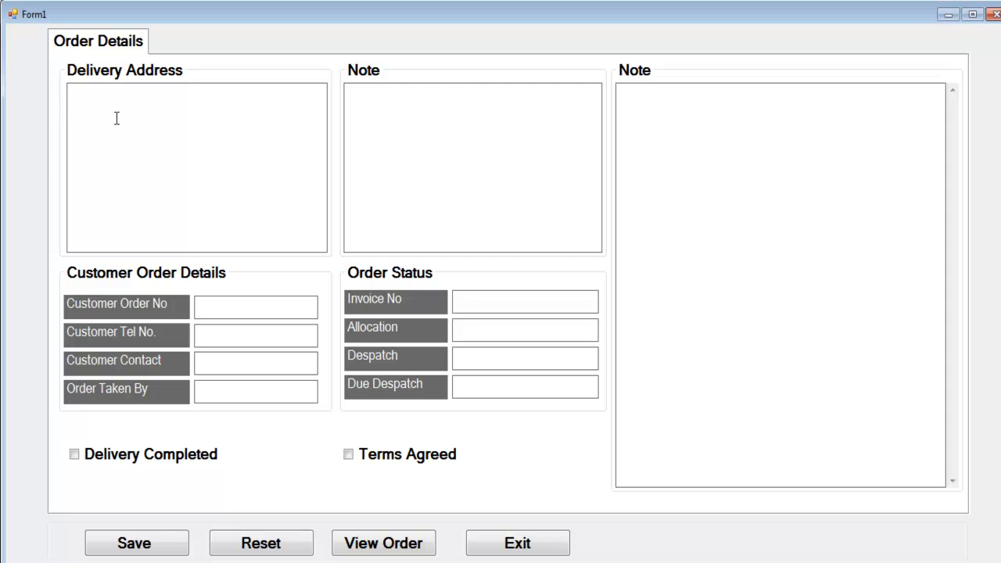
{"action": "type", "text": "3"}
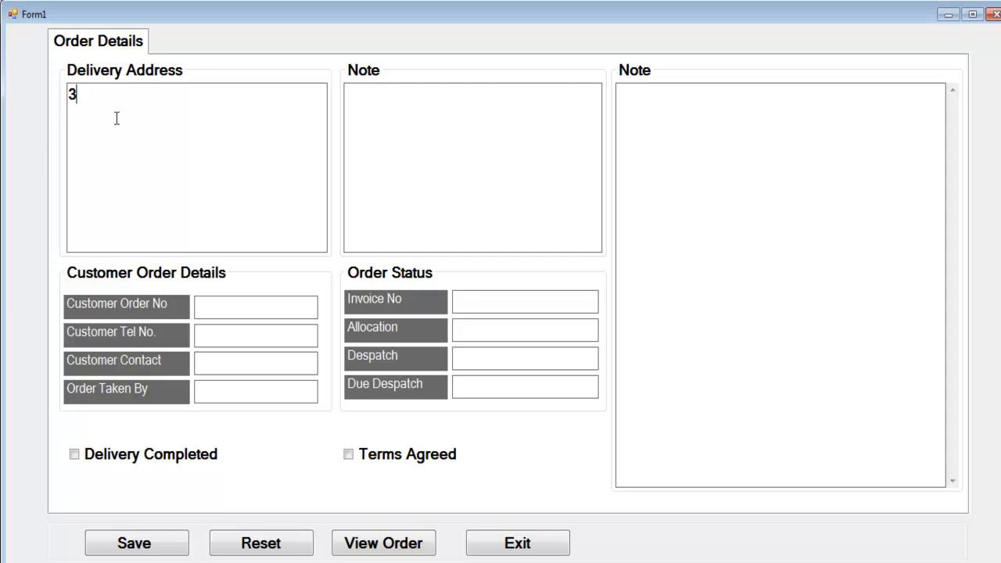
{"action": "type", "text": "5"}
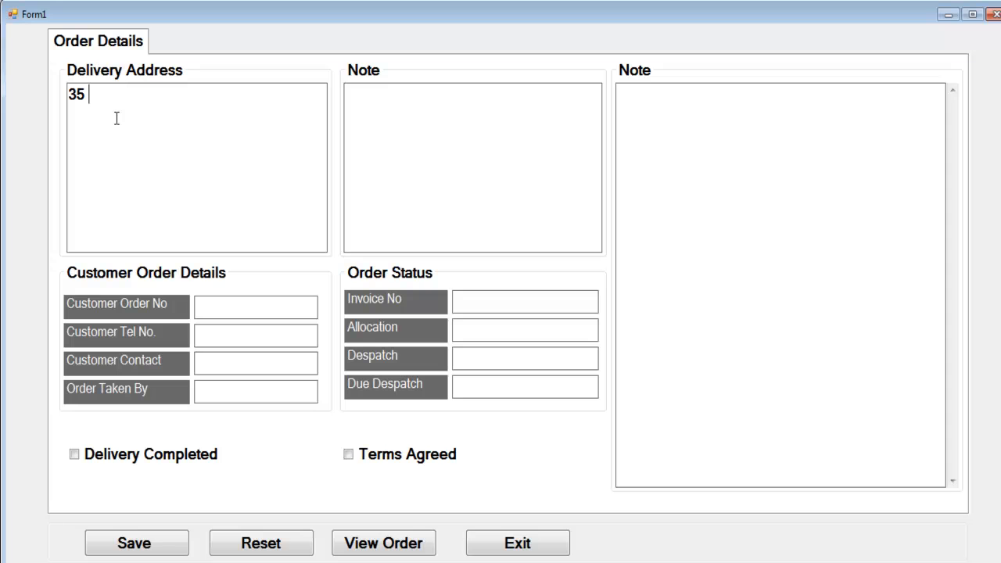
{"action": "type", "text": "Steve T"}
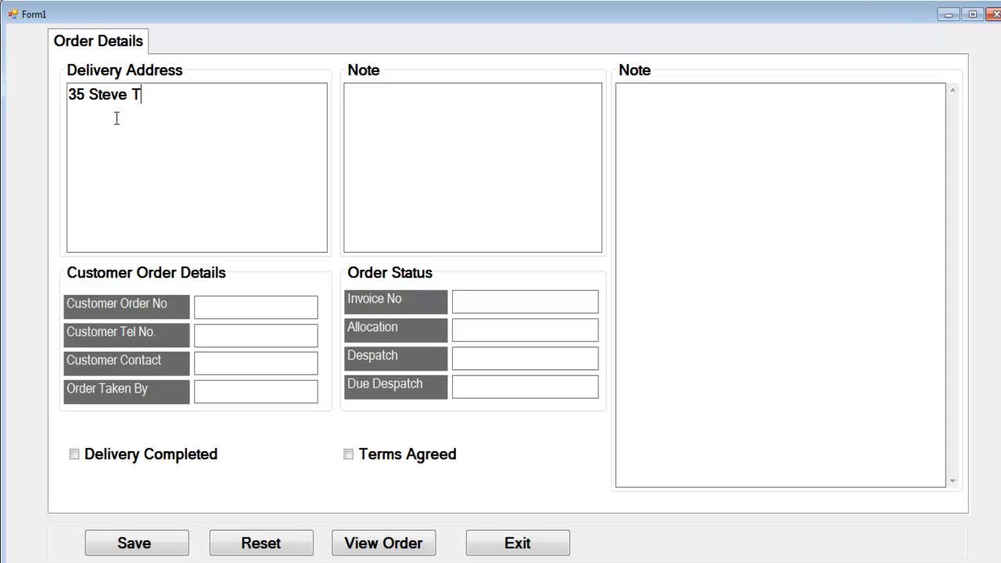
{"action": "type", "text": "own Road"}
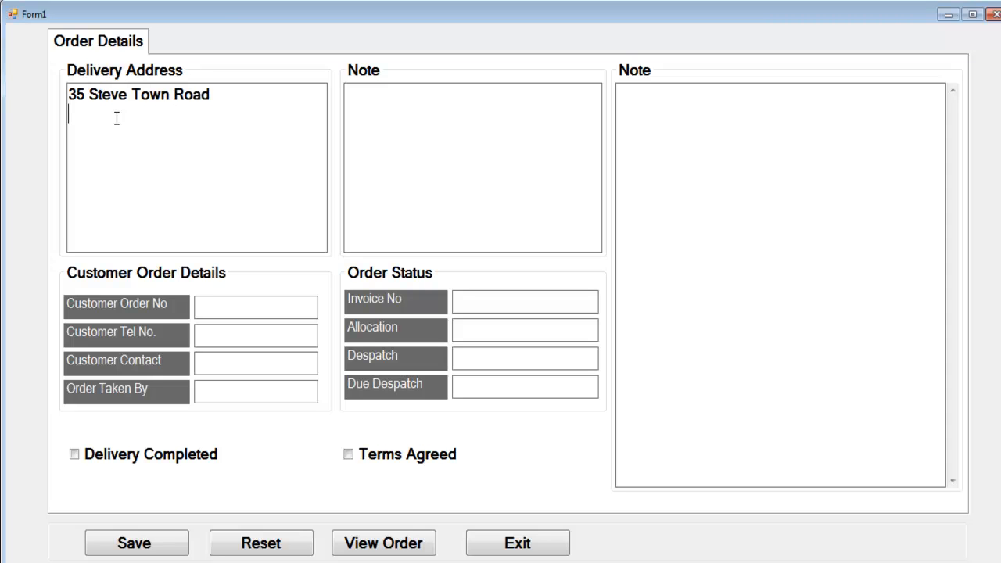
{"action": "type", "text": "Wattown"}
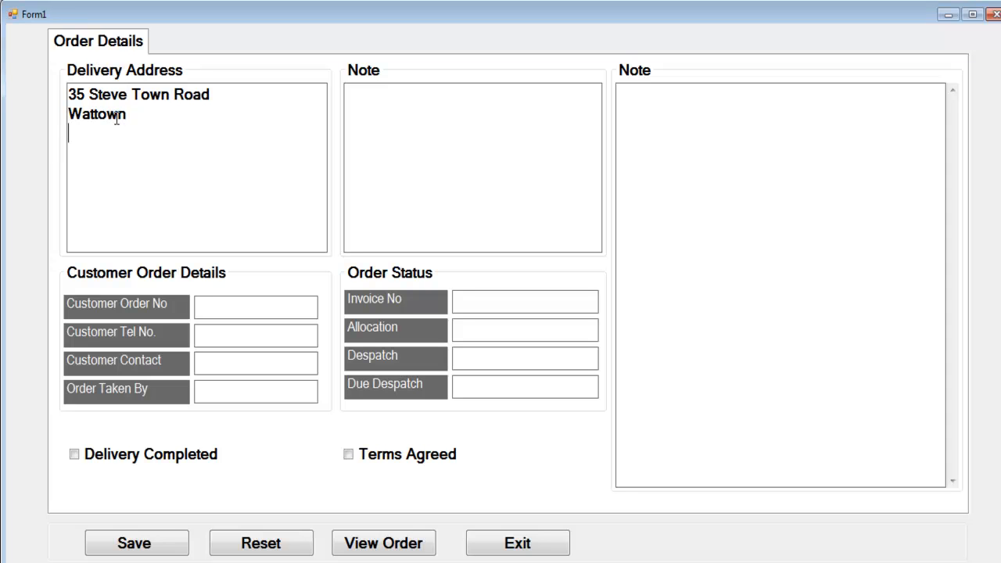
{"action": "type", "text": "DF"}
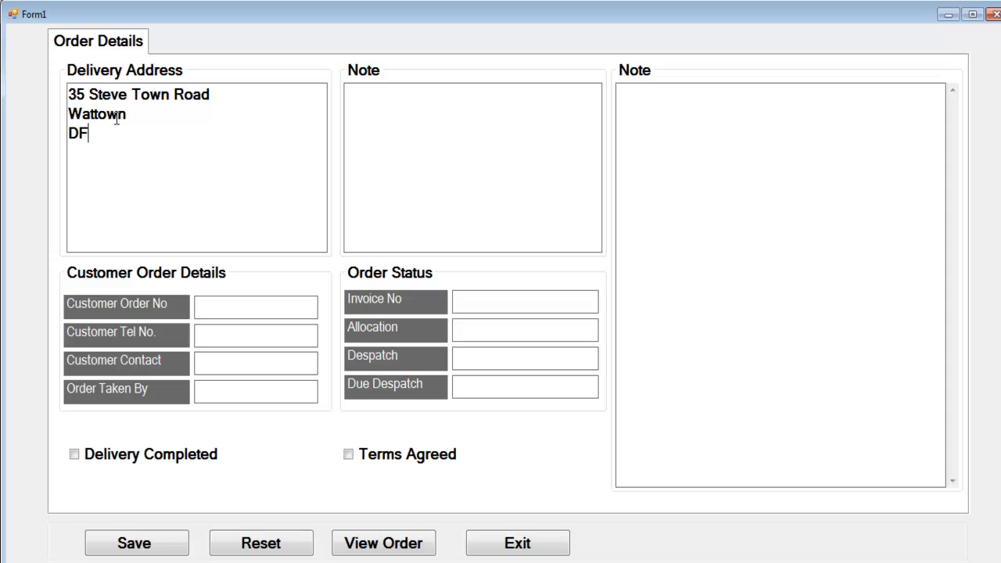
{"action": "type", "text": "788"}
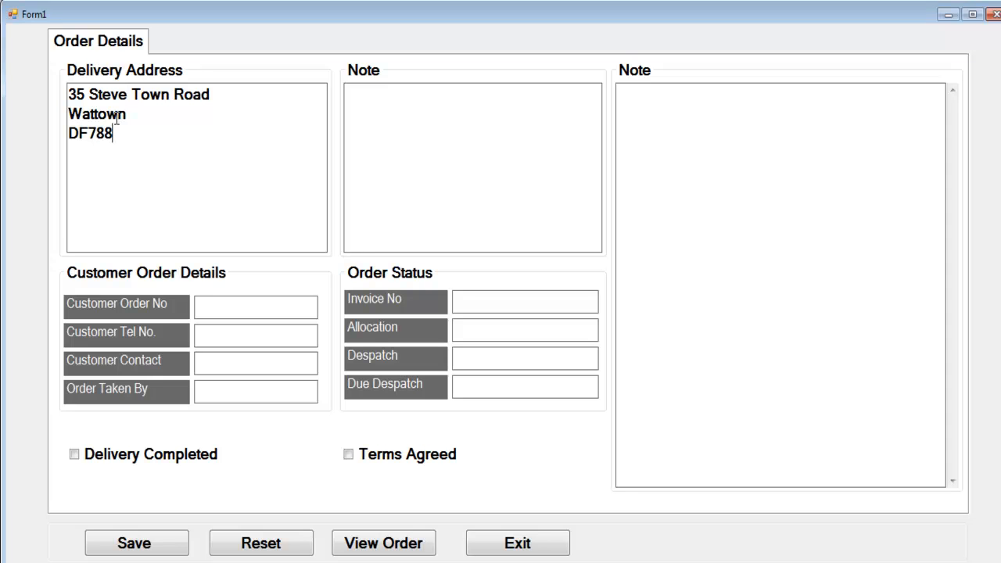
{"action": "mouse_move", "coordinate": [132, 146]}
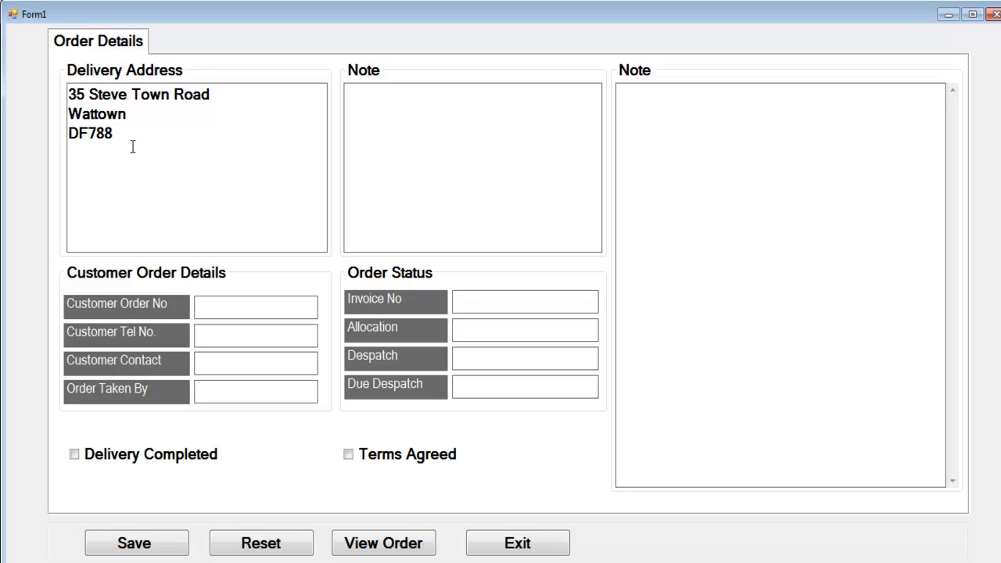
{"action": "type", "text": "Te"}
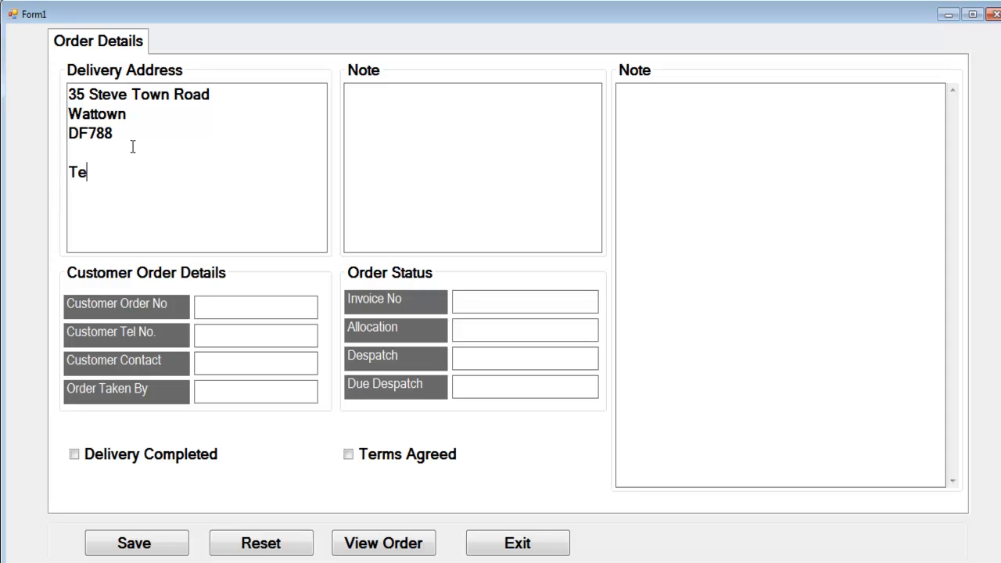
{"action": "type", "text": "l:"}
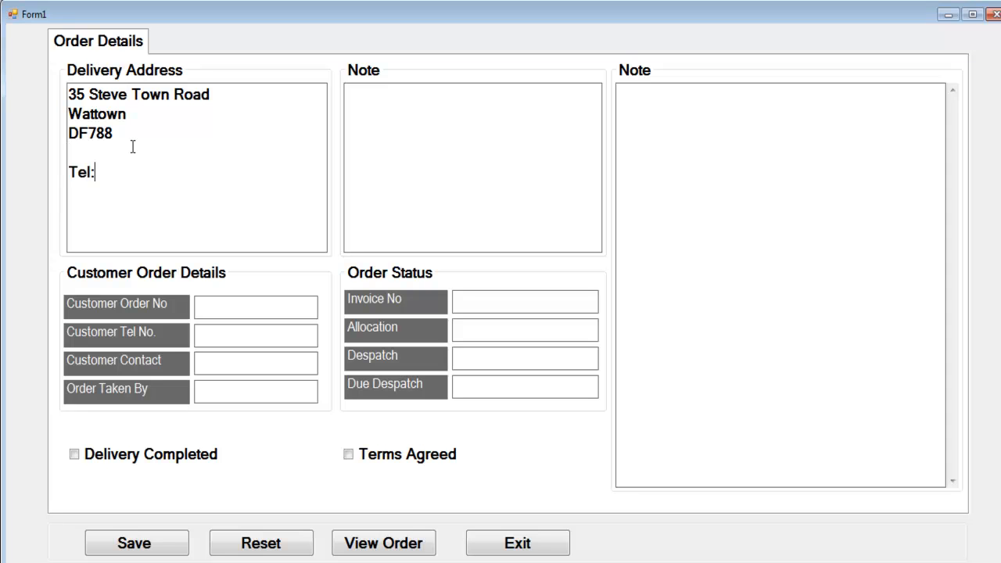
{"action": "type", "text": "900073333"}
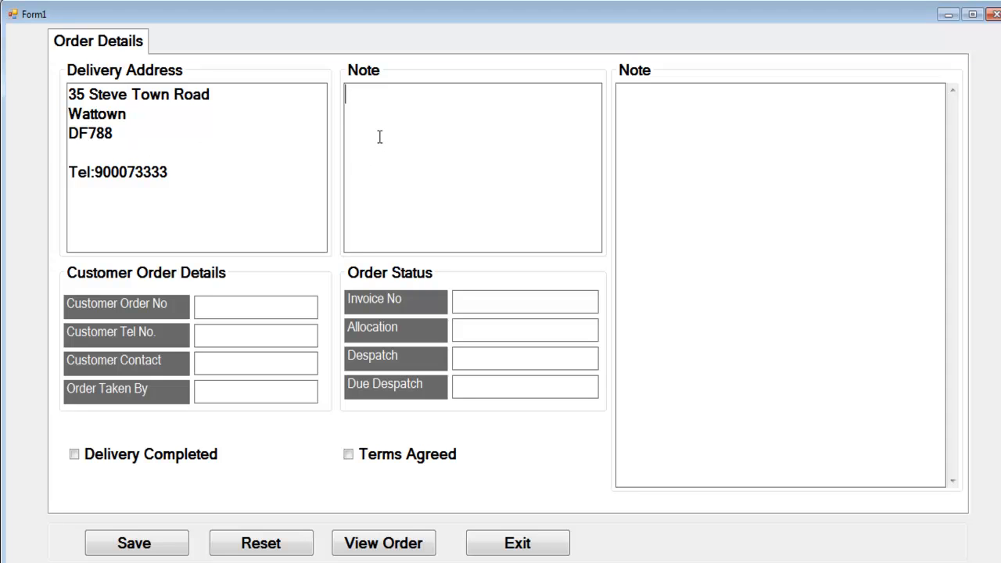
Step: Add the note 'Order for home delivery'
{"action": "type", "text": "Order for h"}
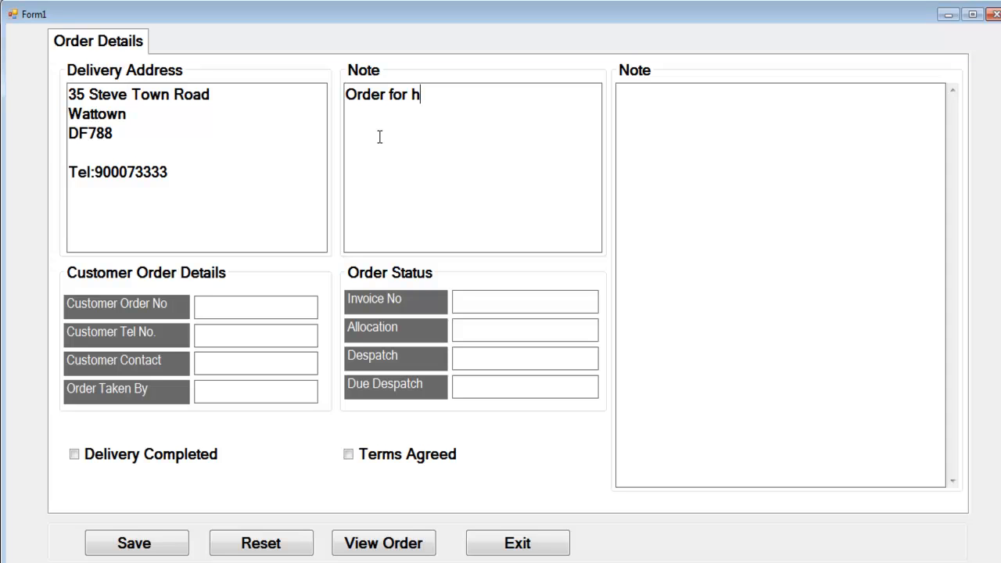
{"action": "type", "text": "ome"}
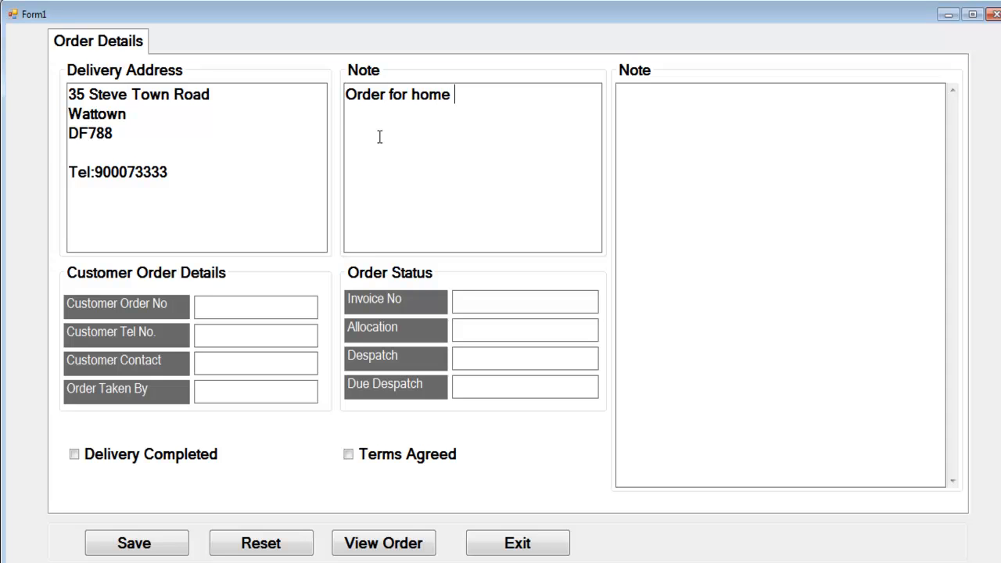
{"action": "type", "text": "deli"}
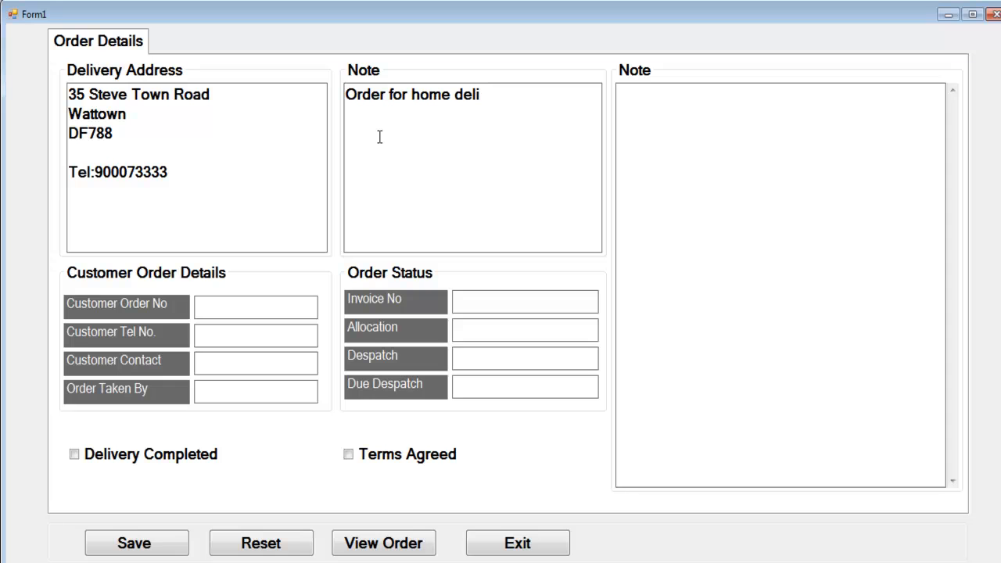
{"action": "type", "text": "very"}
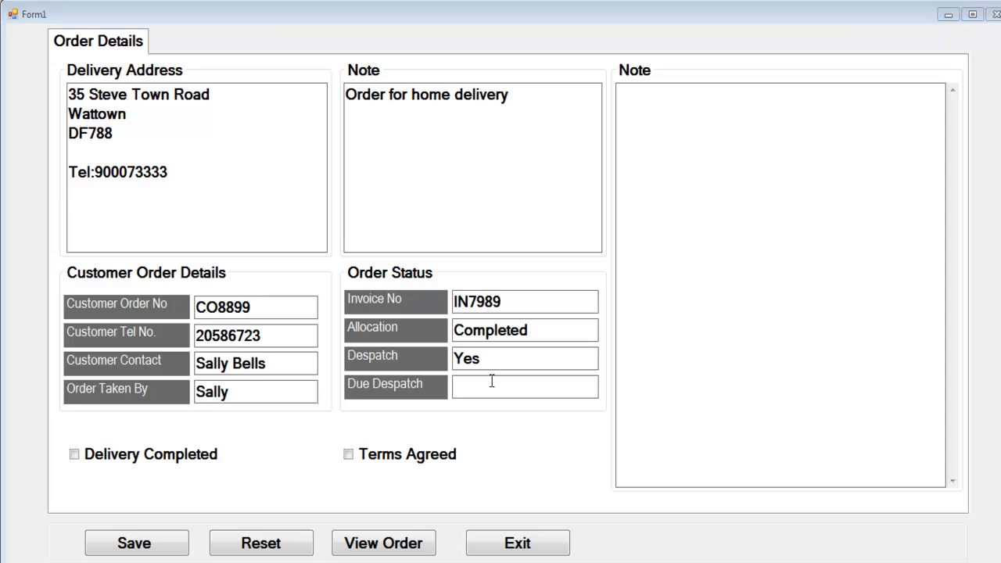
Step: Enter Yes in the order status details and tick Delivery Completed and Terms Agreed
{"action": "type", "text": "Yes"}
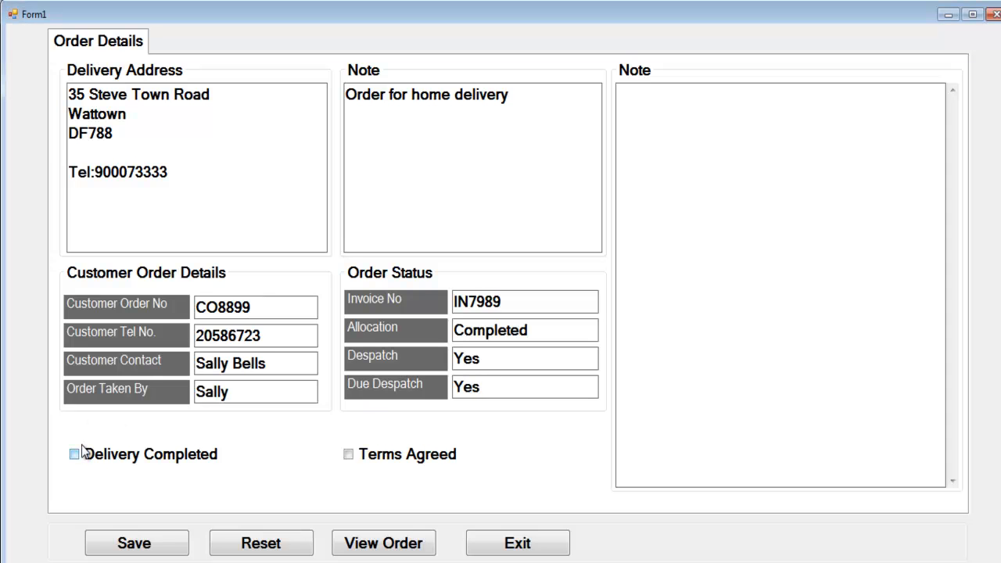
{"action": "left_click", "coordinate": [73, 454]}
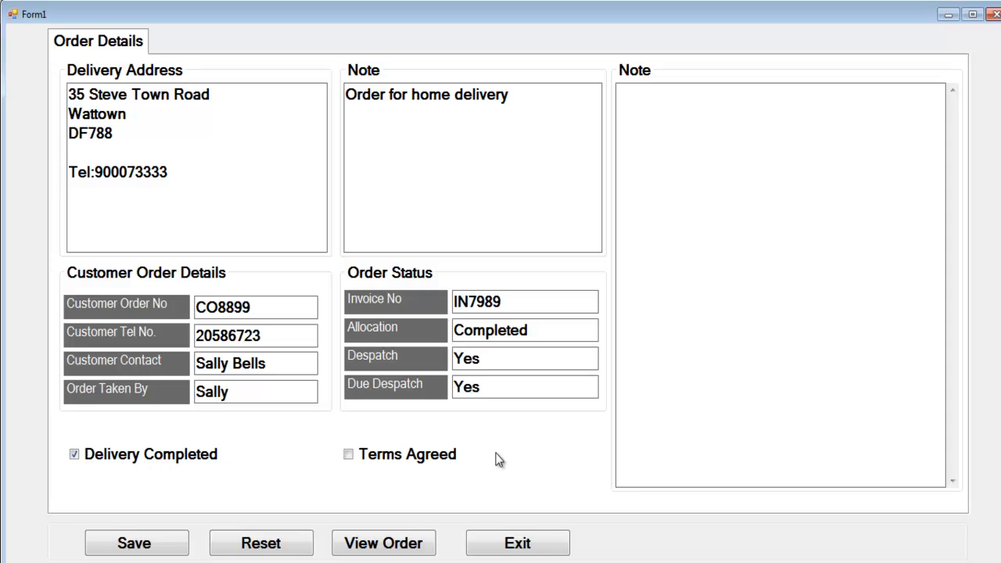
{"action": "left_click", "coordinate": [349, 455]}
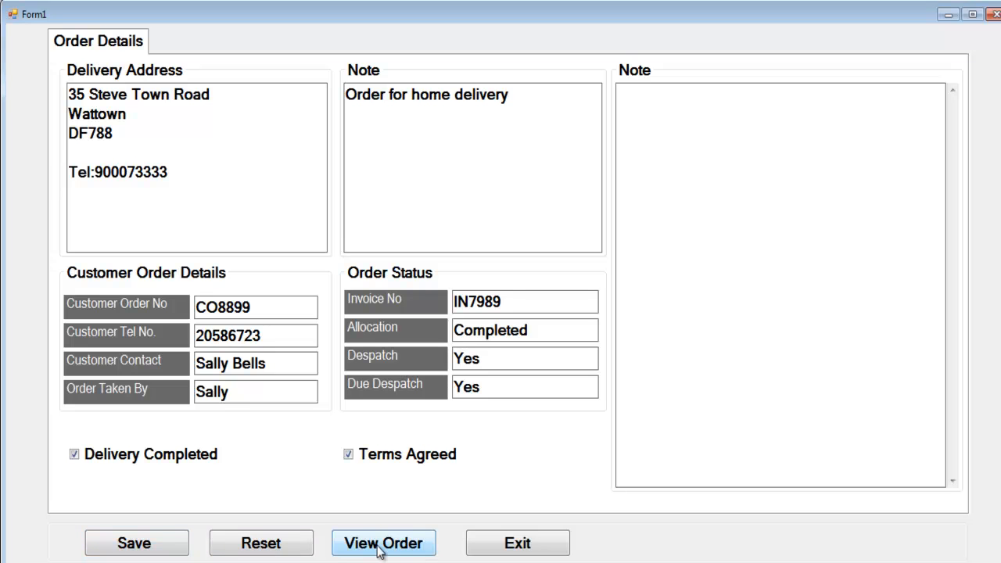
Step: Compile the order summary with View Order and open the Save dialog
{"action": "left_click", "coordinate": [383, 543]}
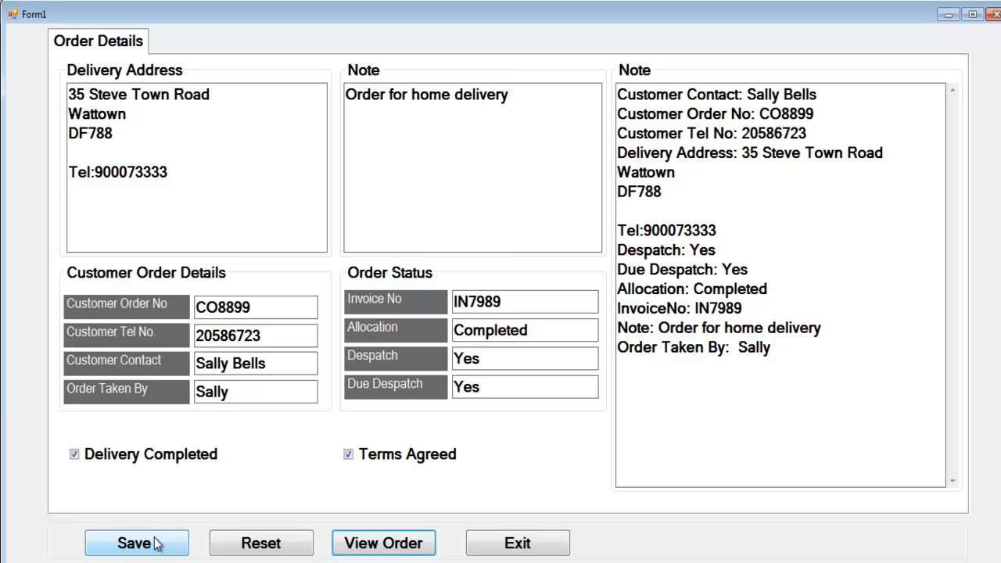
{"action": "left_click", "coordinate": [136, 542]}
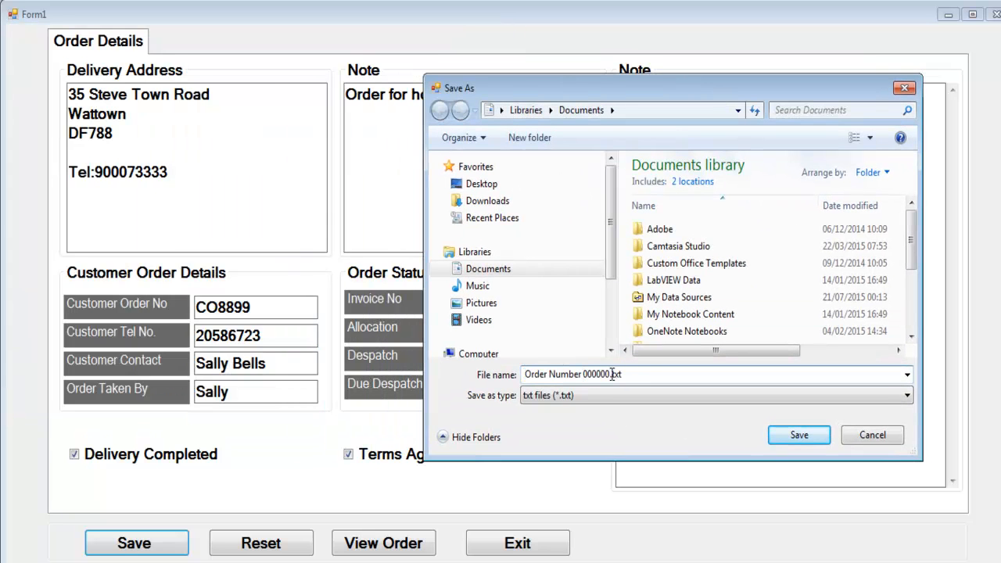
{"action": "left_click", "coordinate": [567, 374]}
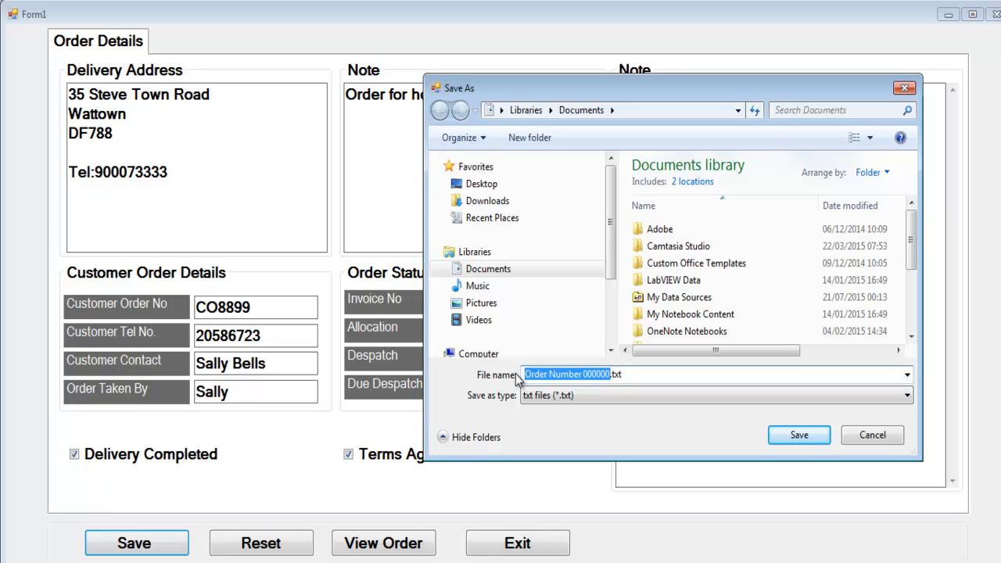
{"action": "type", "text": "Sally_Bells.txt"}
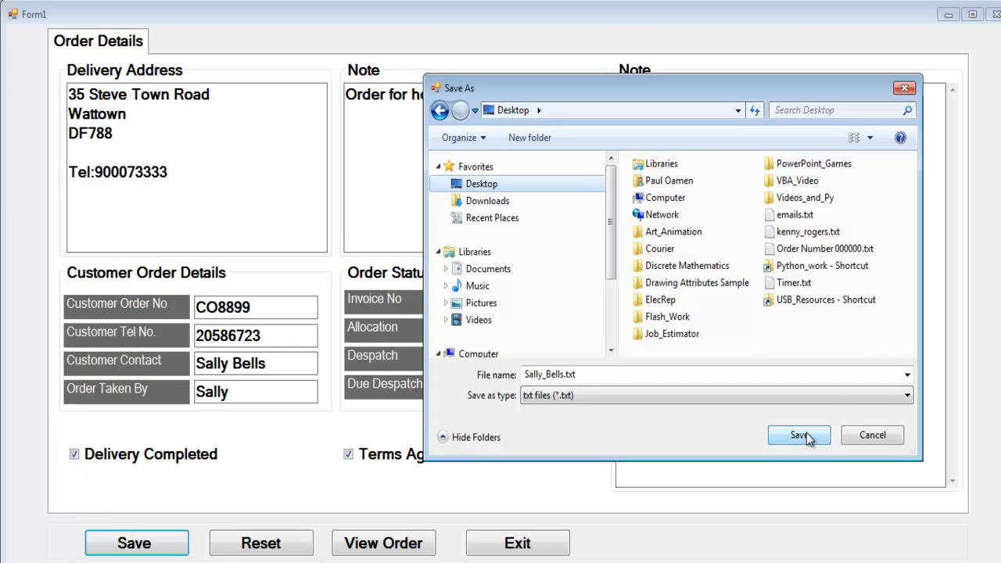
{"action": "left_click", "coordinate": [799, 435]}
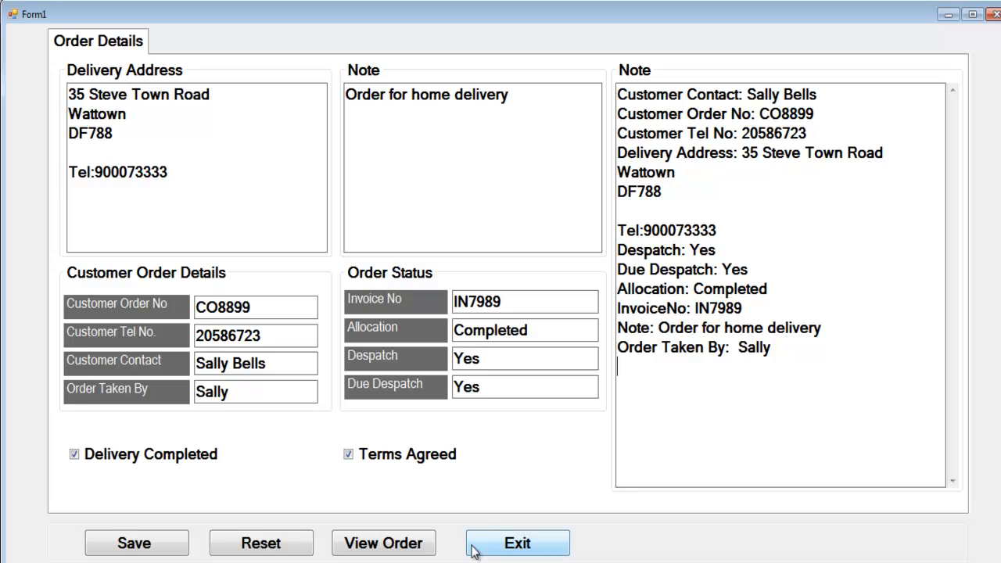
{"action": "mouse_move", "coordinate": [610, 557]}
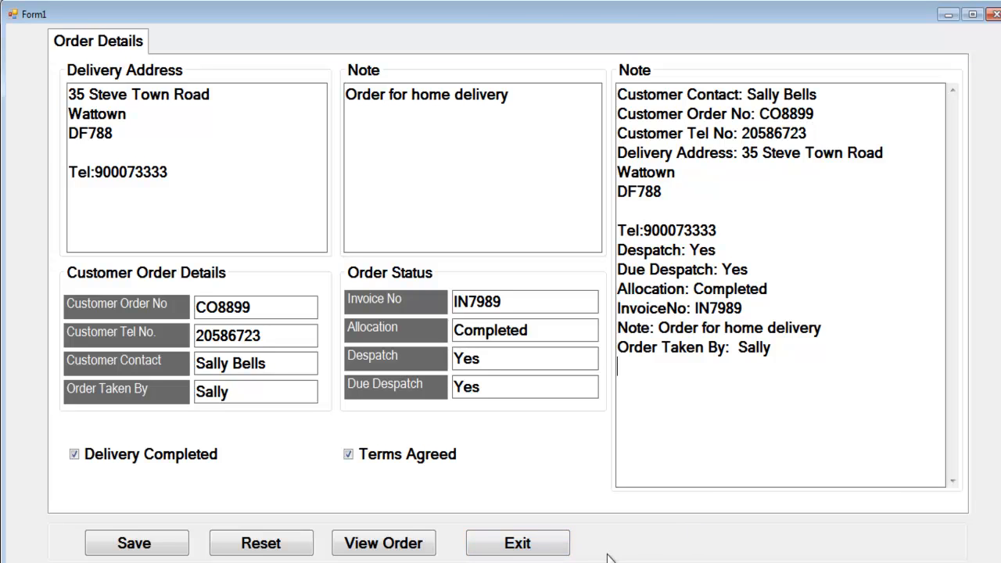